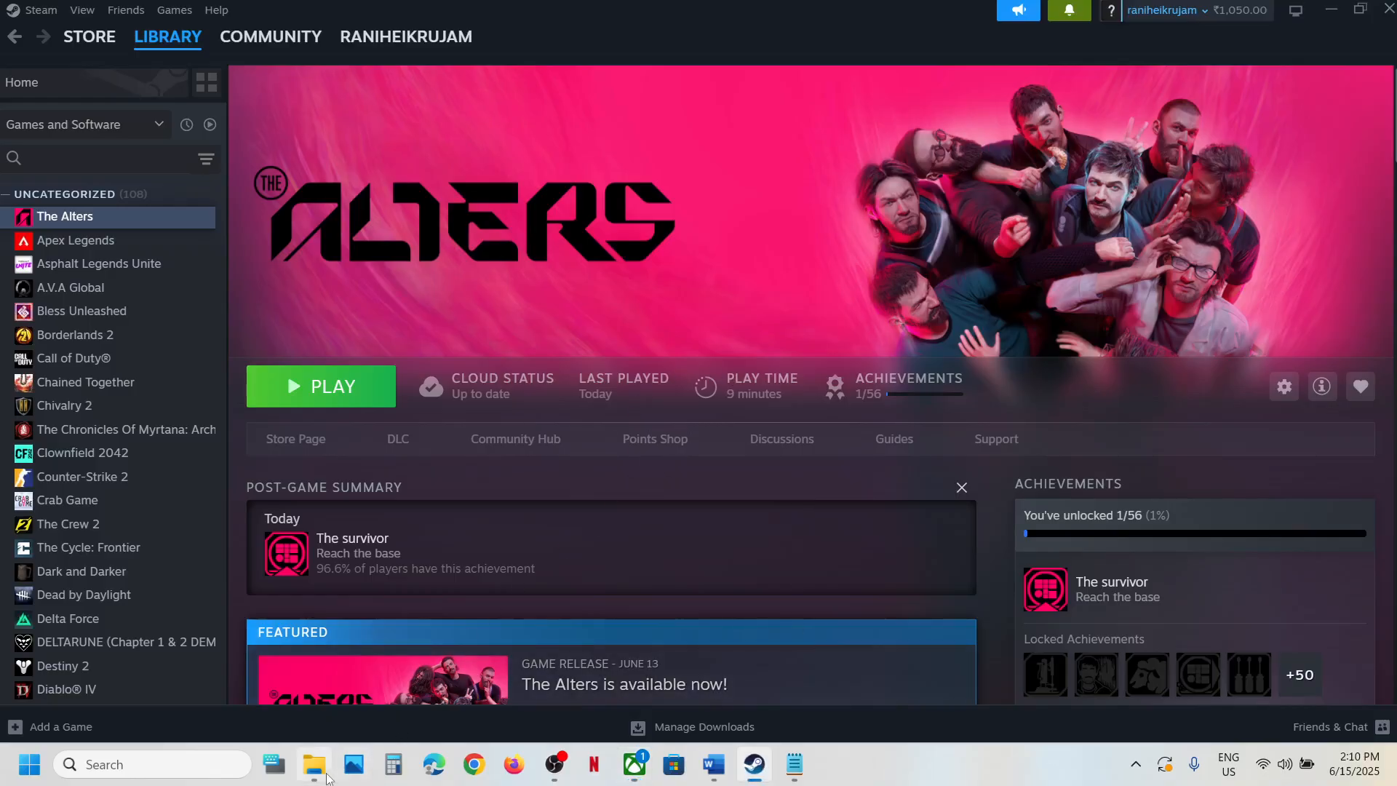
Open a new File Explorer window from the taskbar jump list over The Alters in Steam.
{"action": "right_click", "coordinate": [313, 764]}
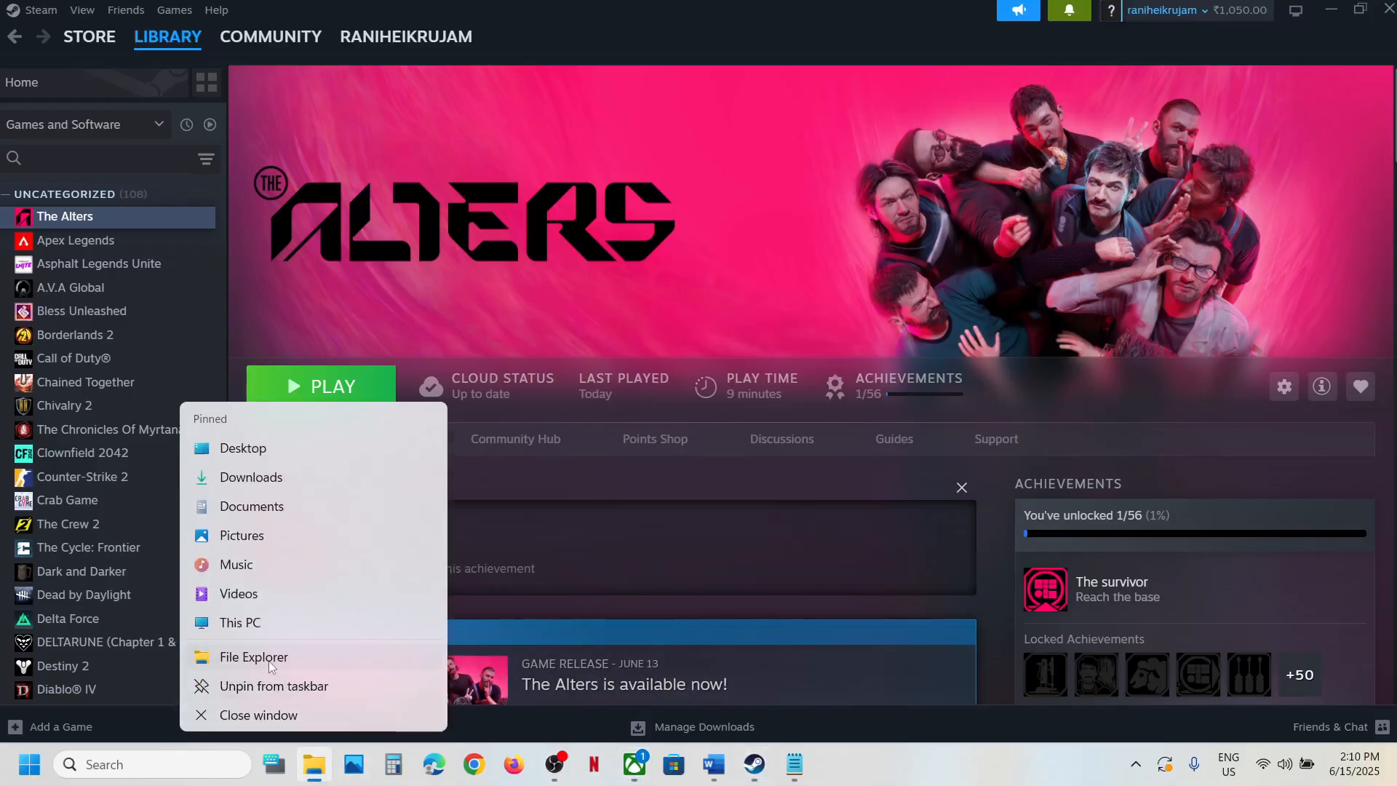
{"action": "left_click", "coordinate": [253, 656]}
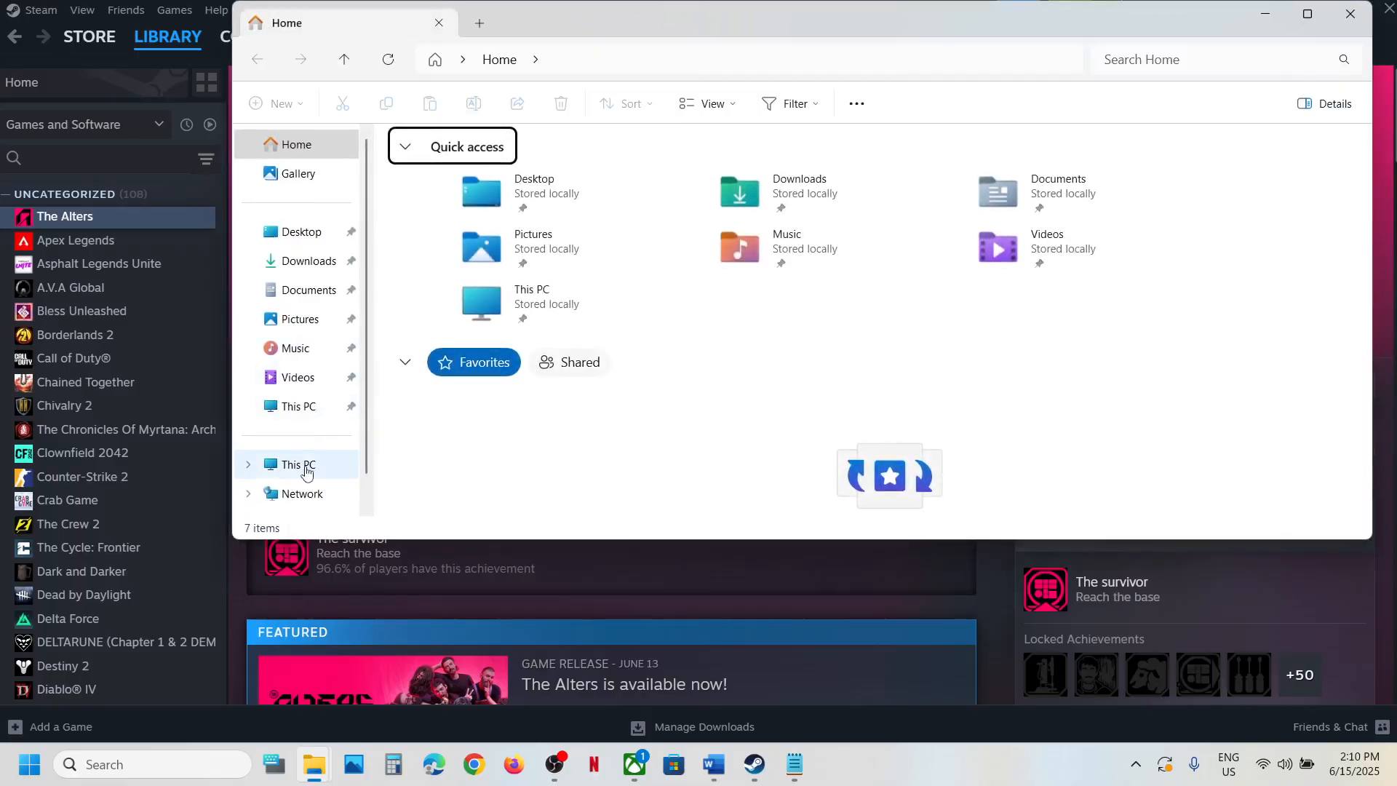
Browse This PC > OS (C:) > Users > Test, confirm hidden items are shown, and open AppData.
{"action": "left_click", "coordinate": [298, 464]}
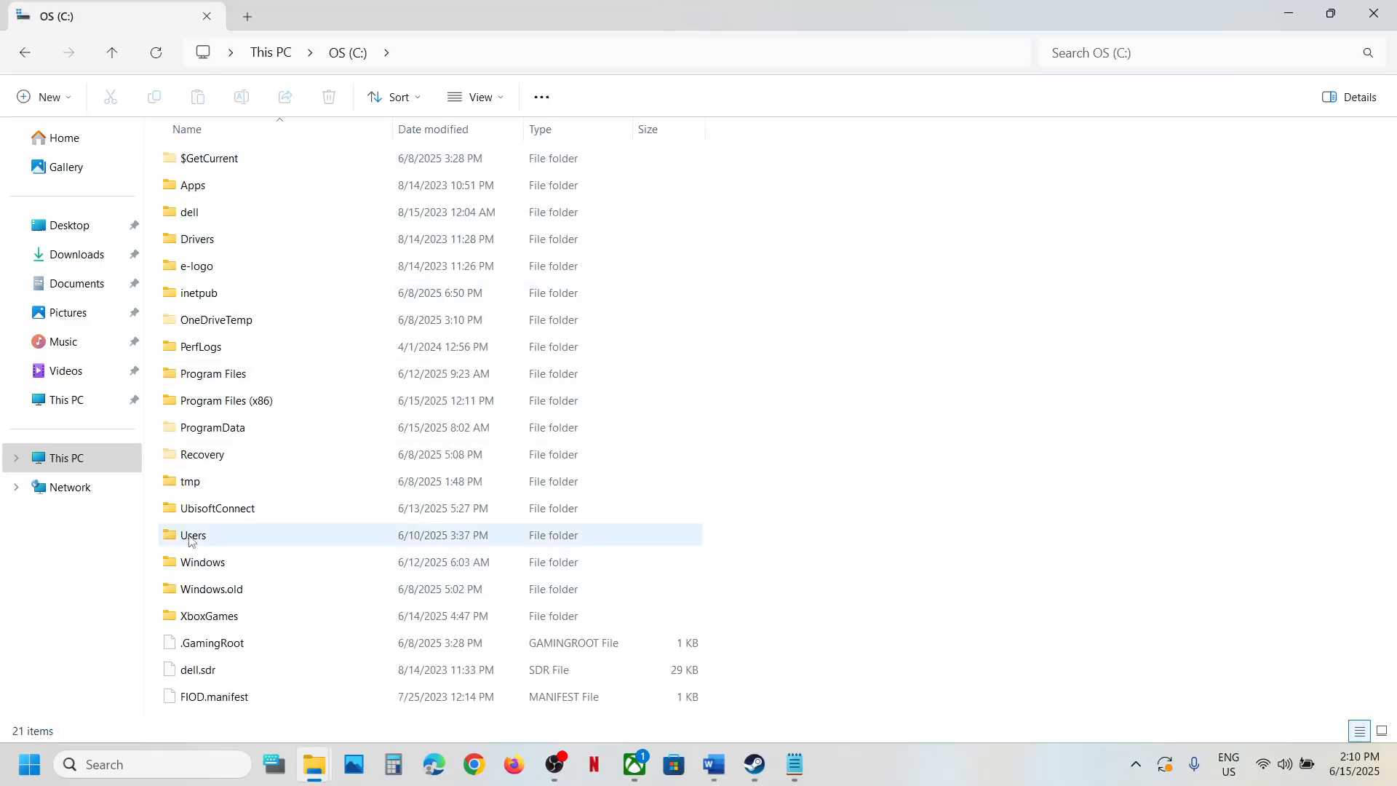
{"action": "double_click", "coordinate": [194, 535]}
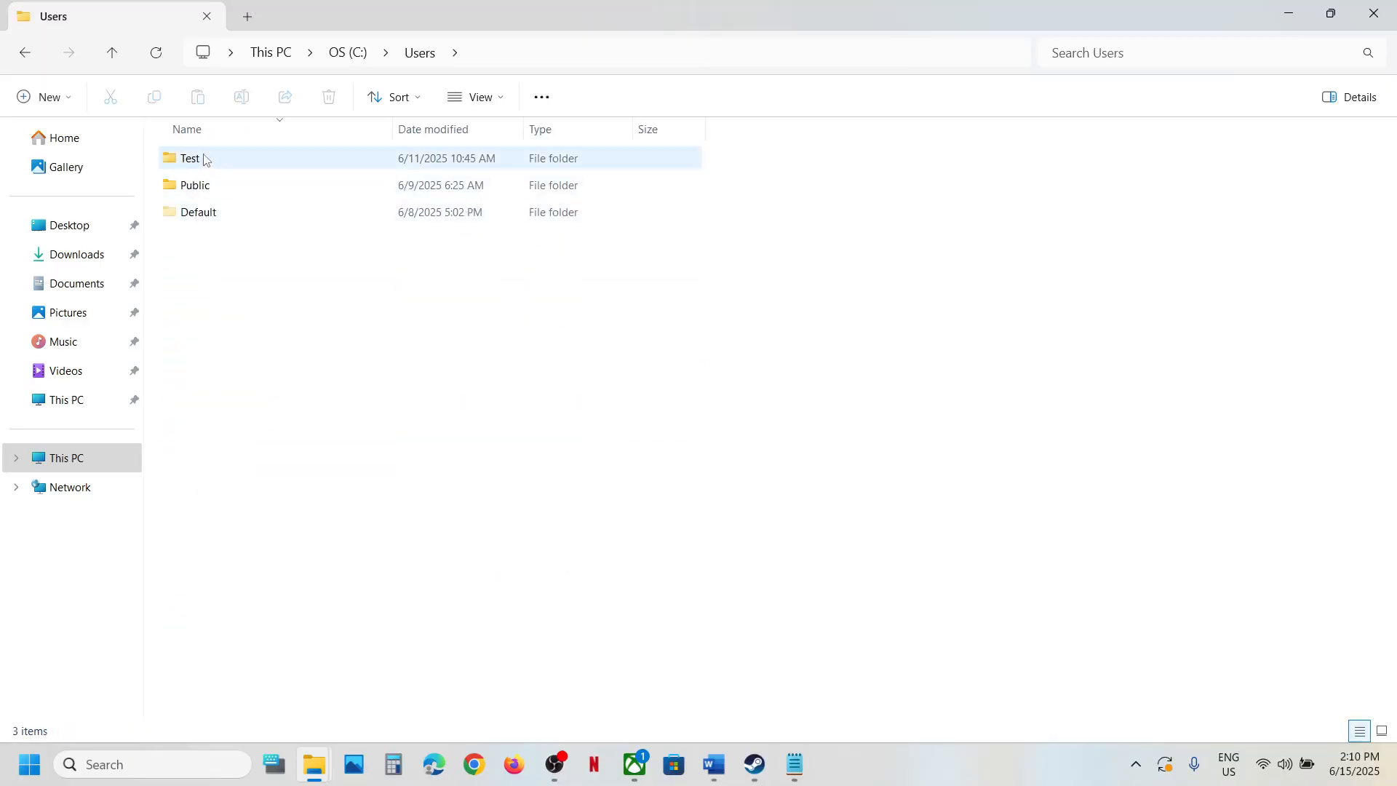
{"action": "double_click", "coordinate": [189, 158]}
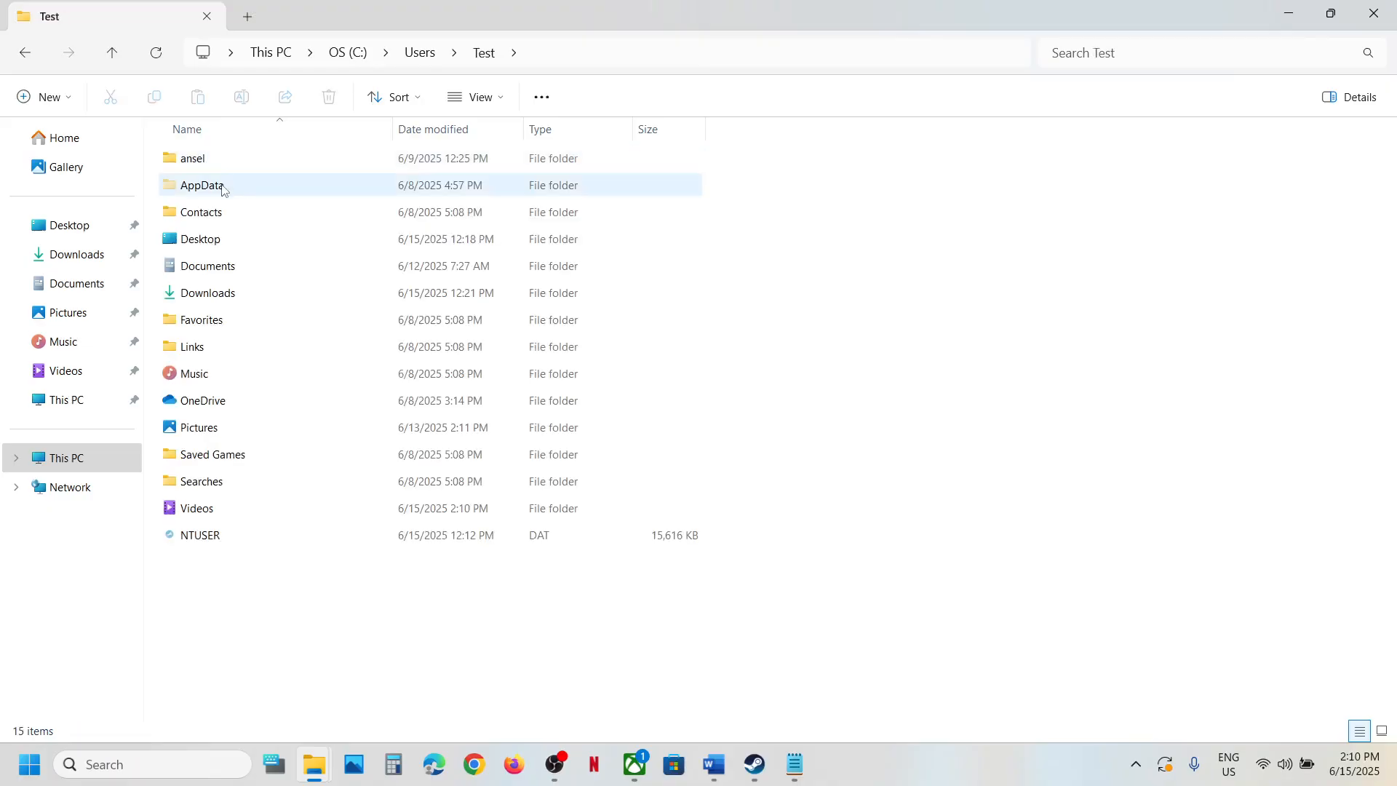
{"action": "left_click", "coordinate": [201, 184]}
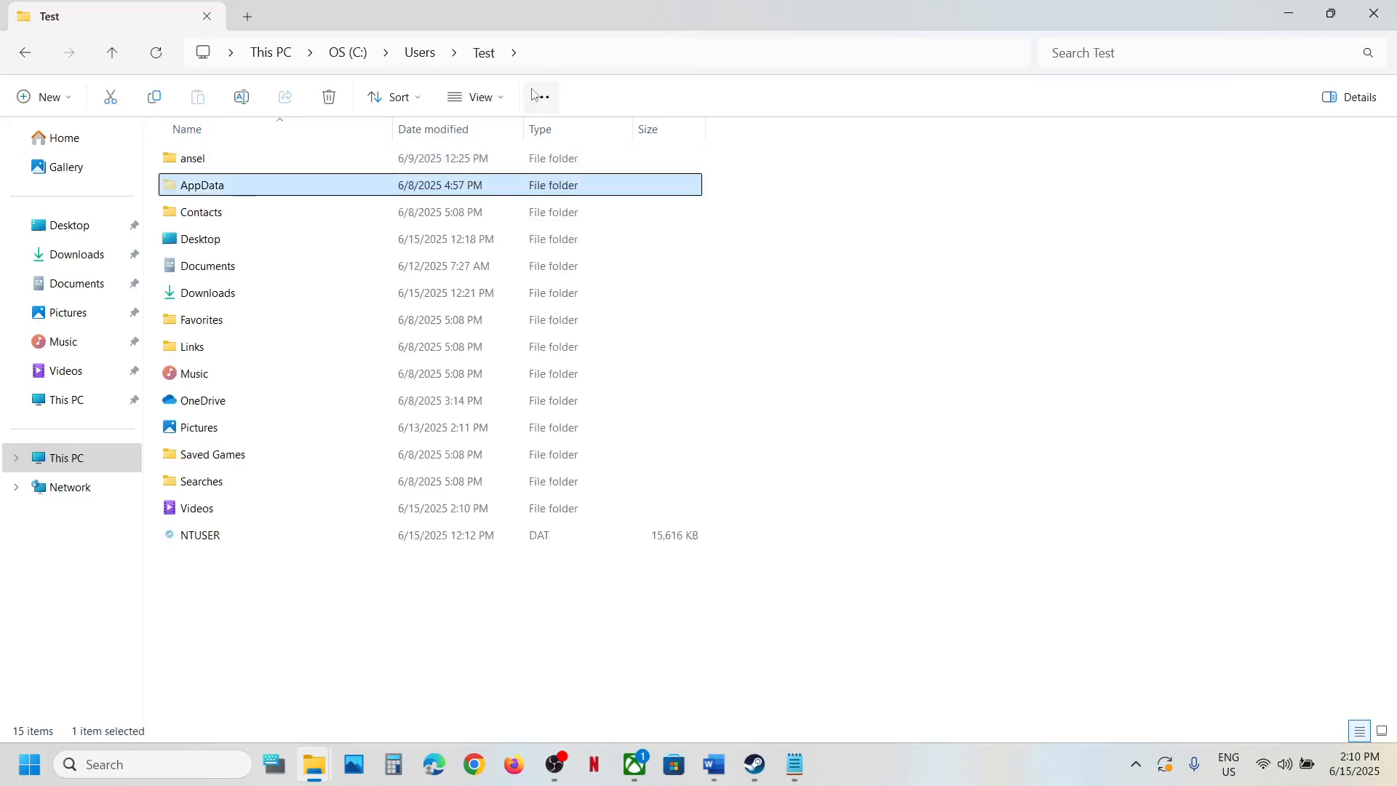
{"action": "left_click", "coordinate": [540, 97]}
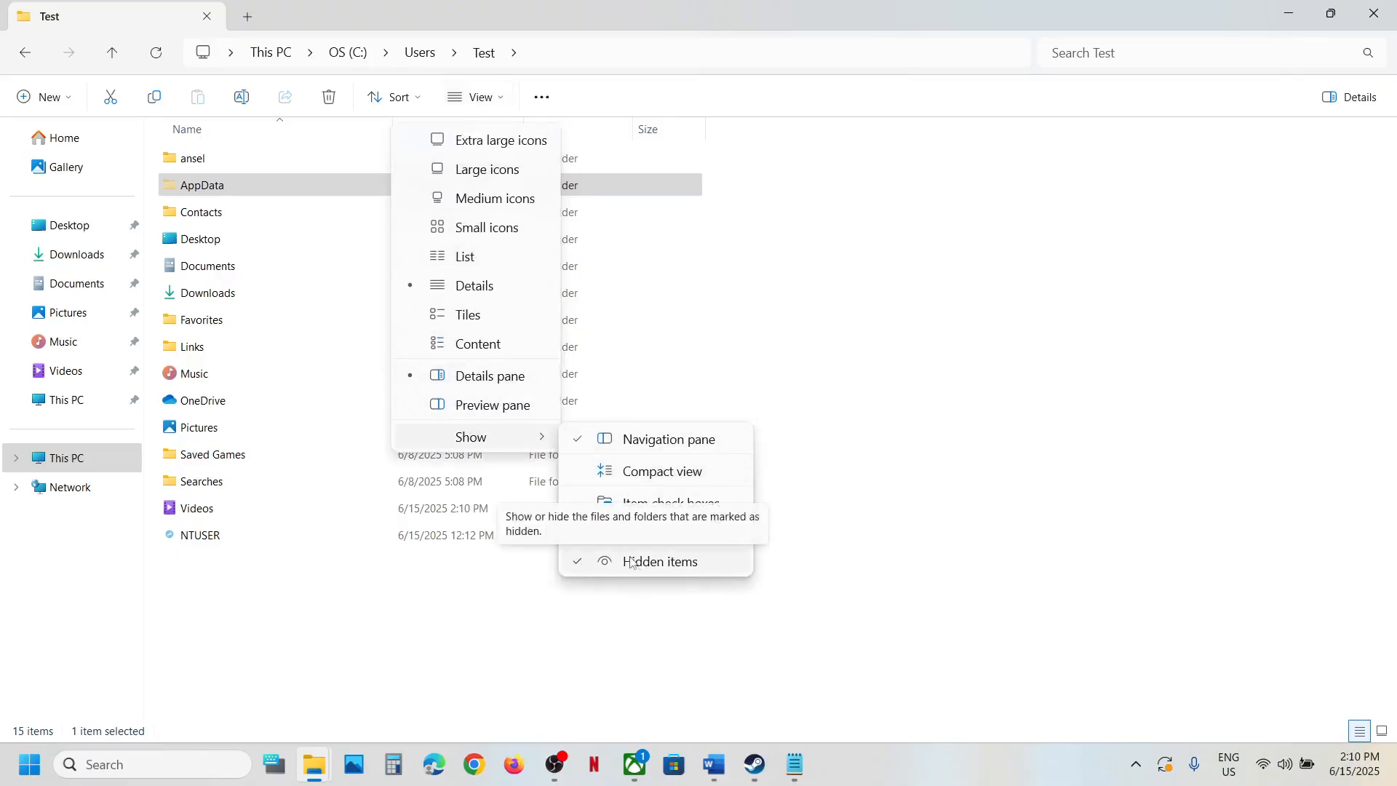
{"action": "double_click", "coordinate": [202, 184]}
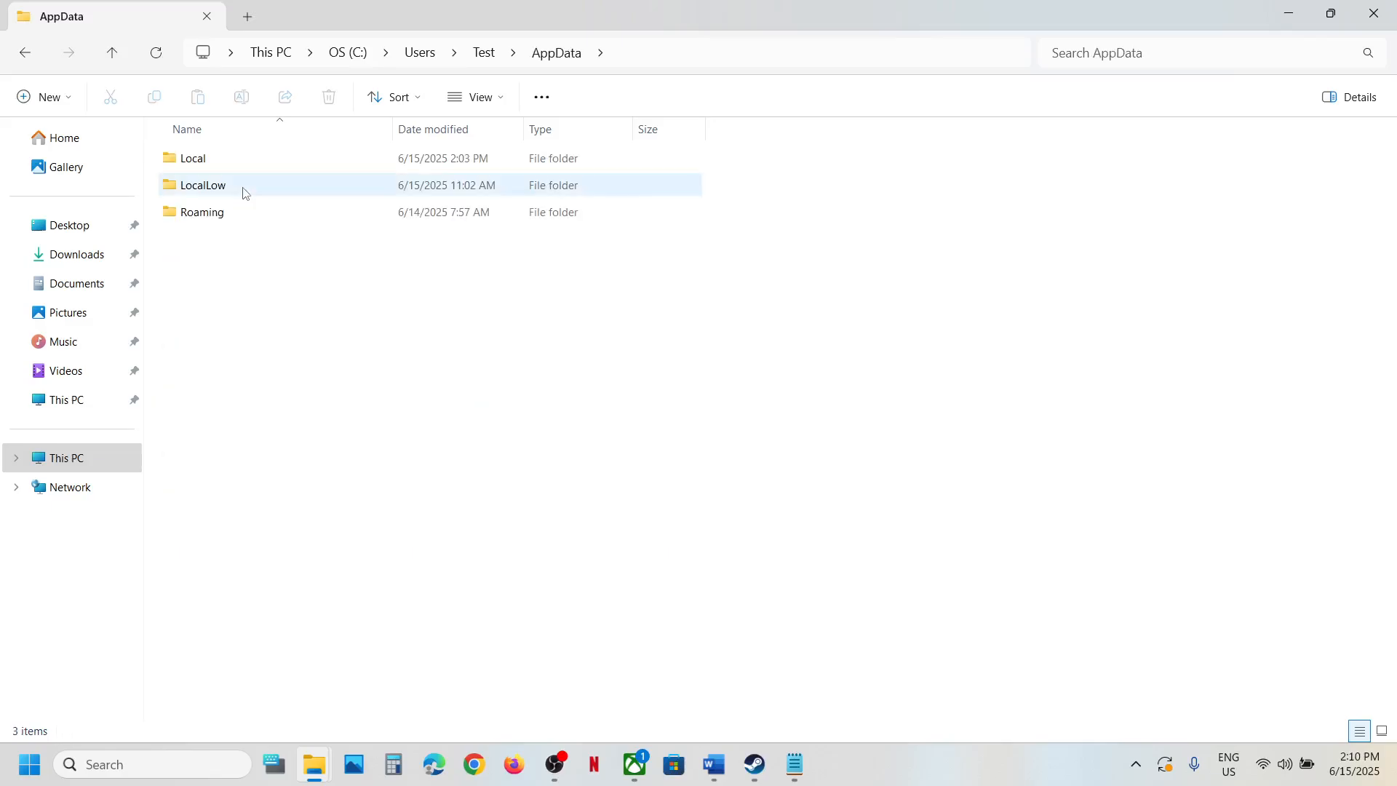
Open Local > 11bitstudios > TheAlters > Steam > Saved > SaveGames and select all save files.
{"action": "double_click", "coordinate": [192, 158]}
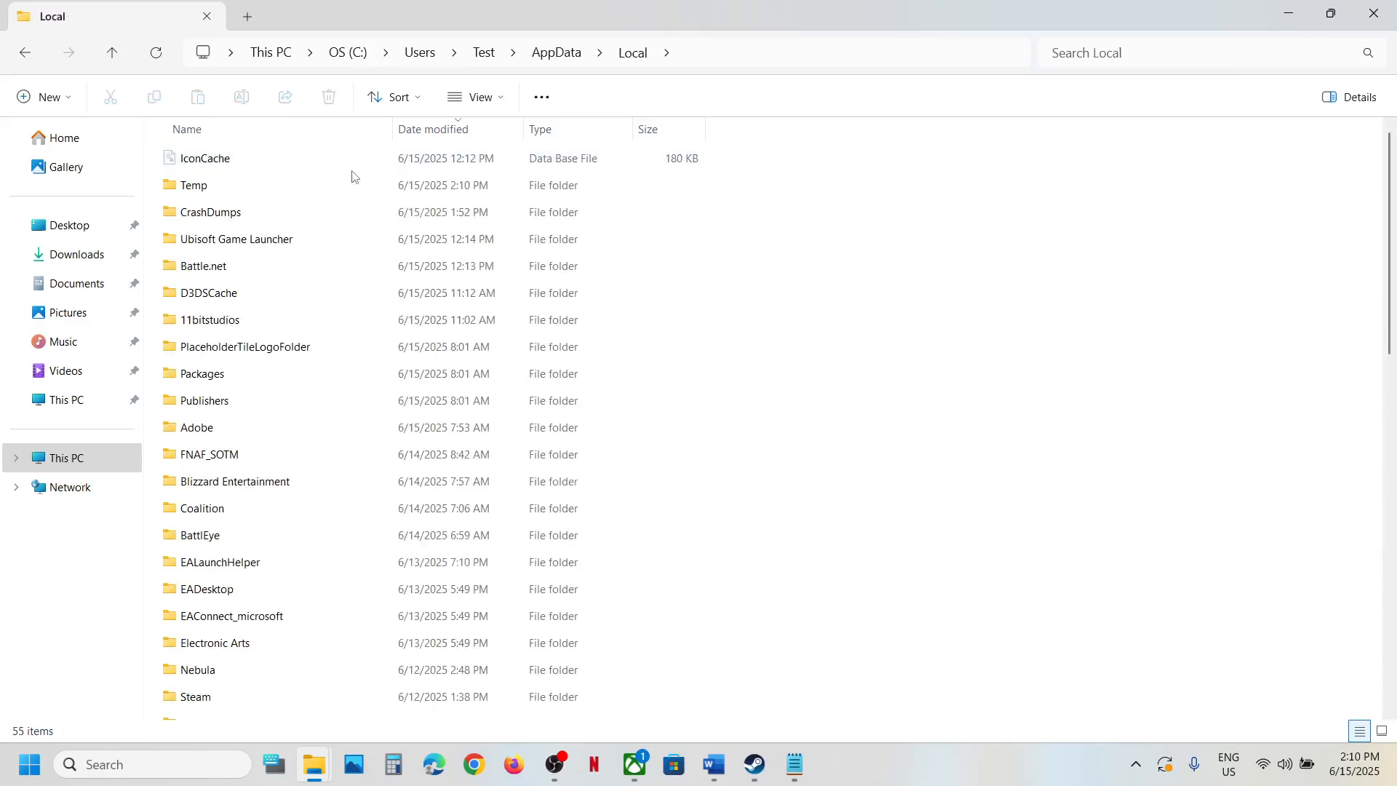
{"action": "left_click", "coordinate": [210, 319]}
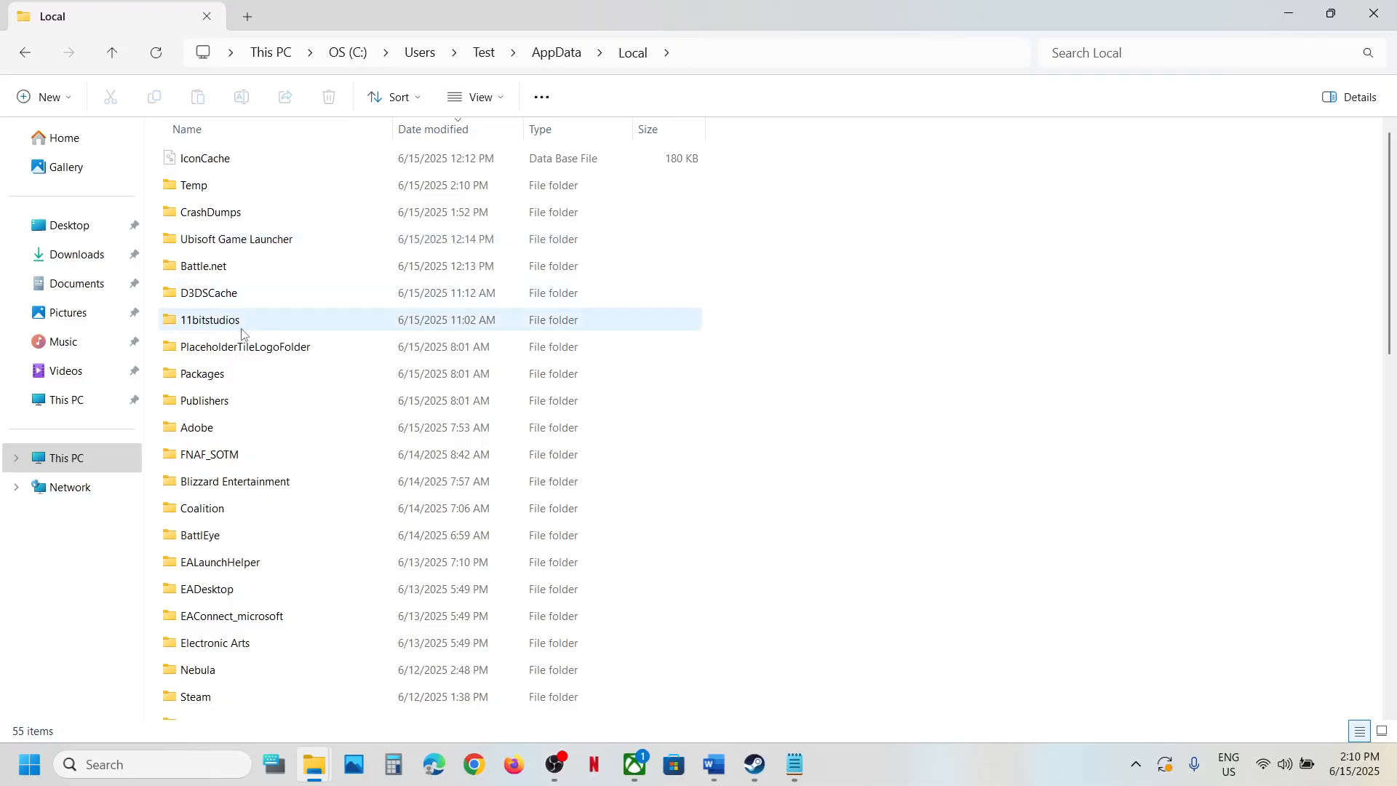
{"action": "left_click", "coordinate": [210, 318]}
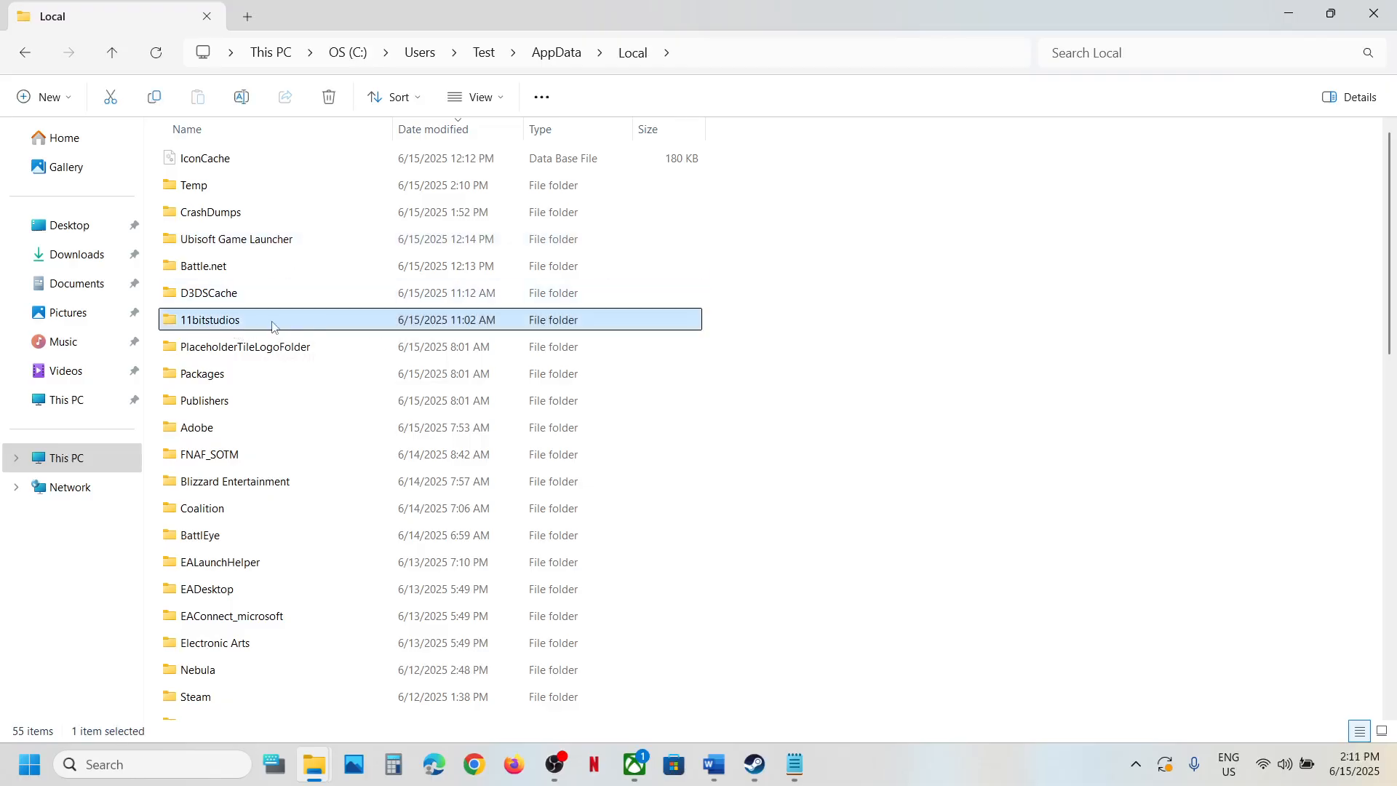
{"action": "double_click", "coordinate": [211, 319]}
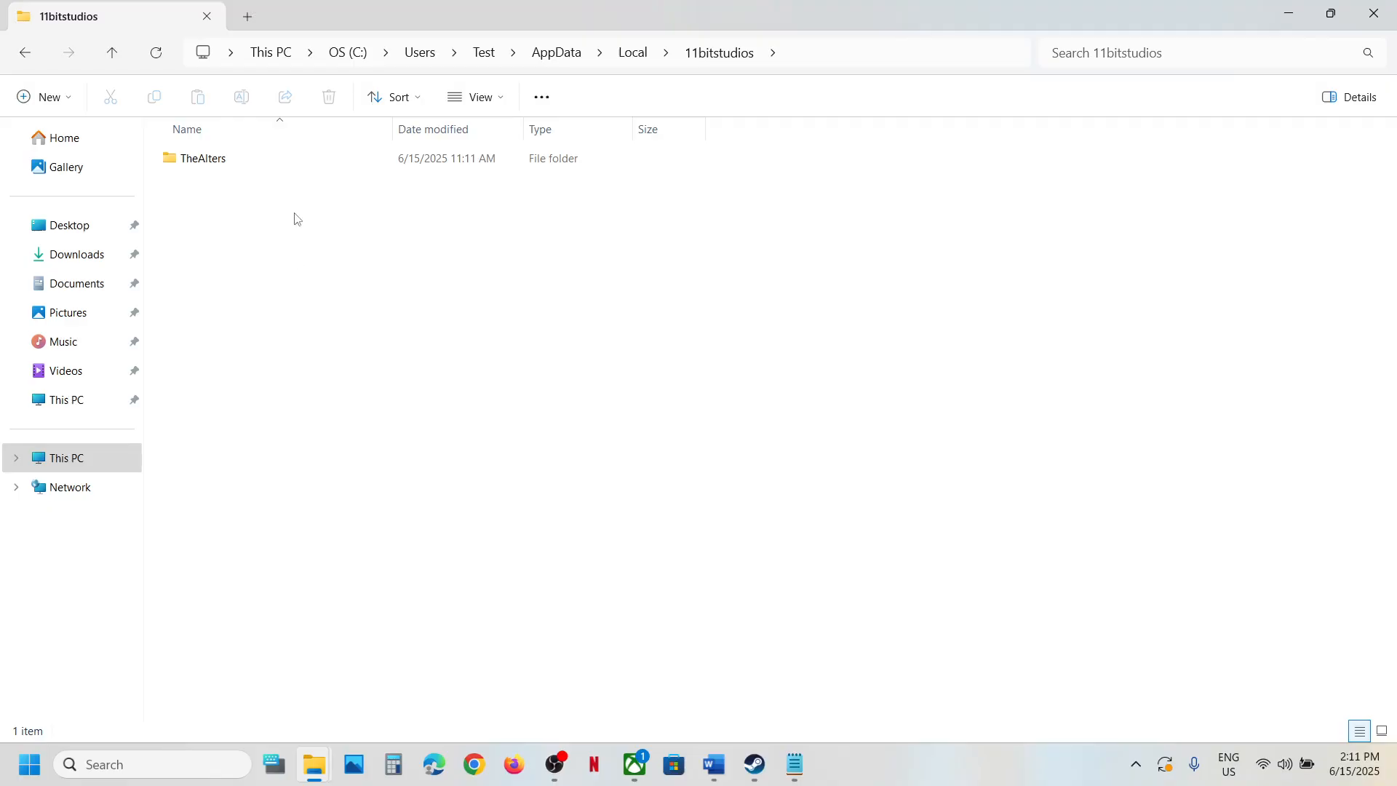
{"action": "double_click", "coordinate": [203, 157]}
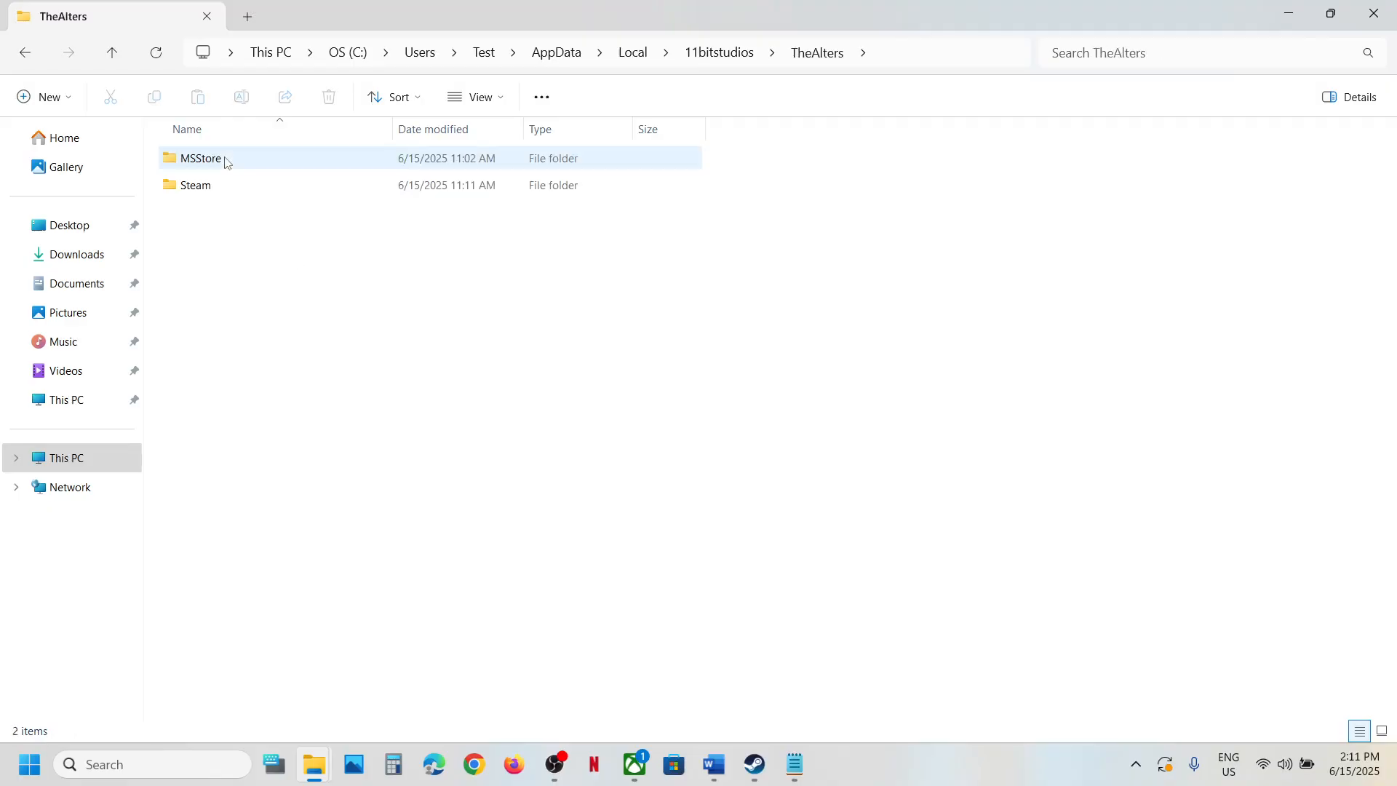
{"action": "double_click", "coordinate": [194, 184]}
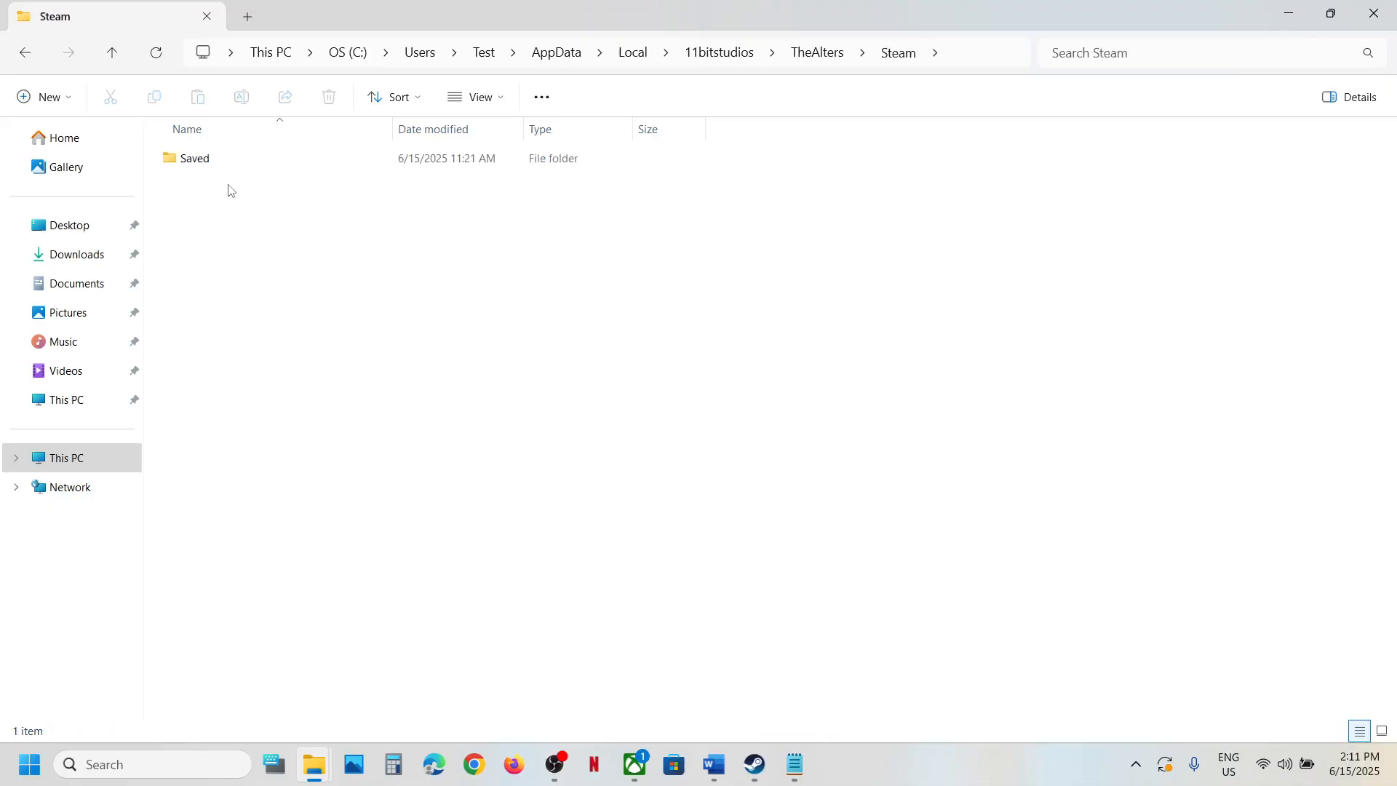
{"action": "double_click", "coordinate": [194, 158]}
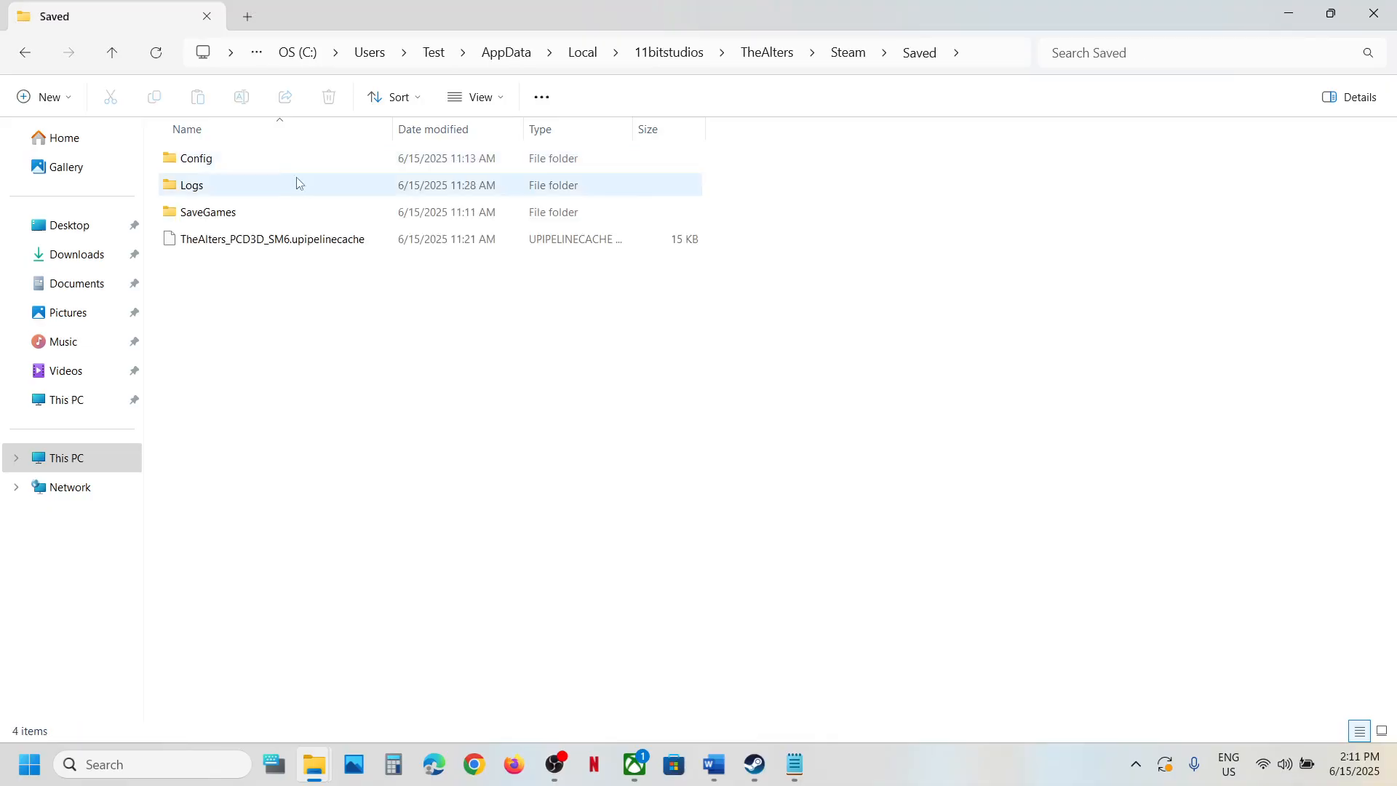
{"action": "left_click", "coordinate": [208, 211]}
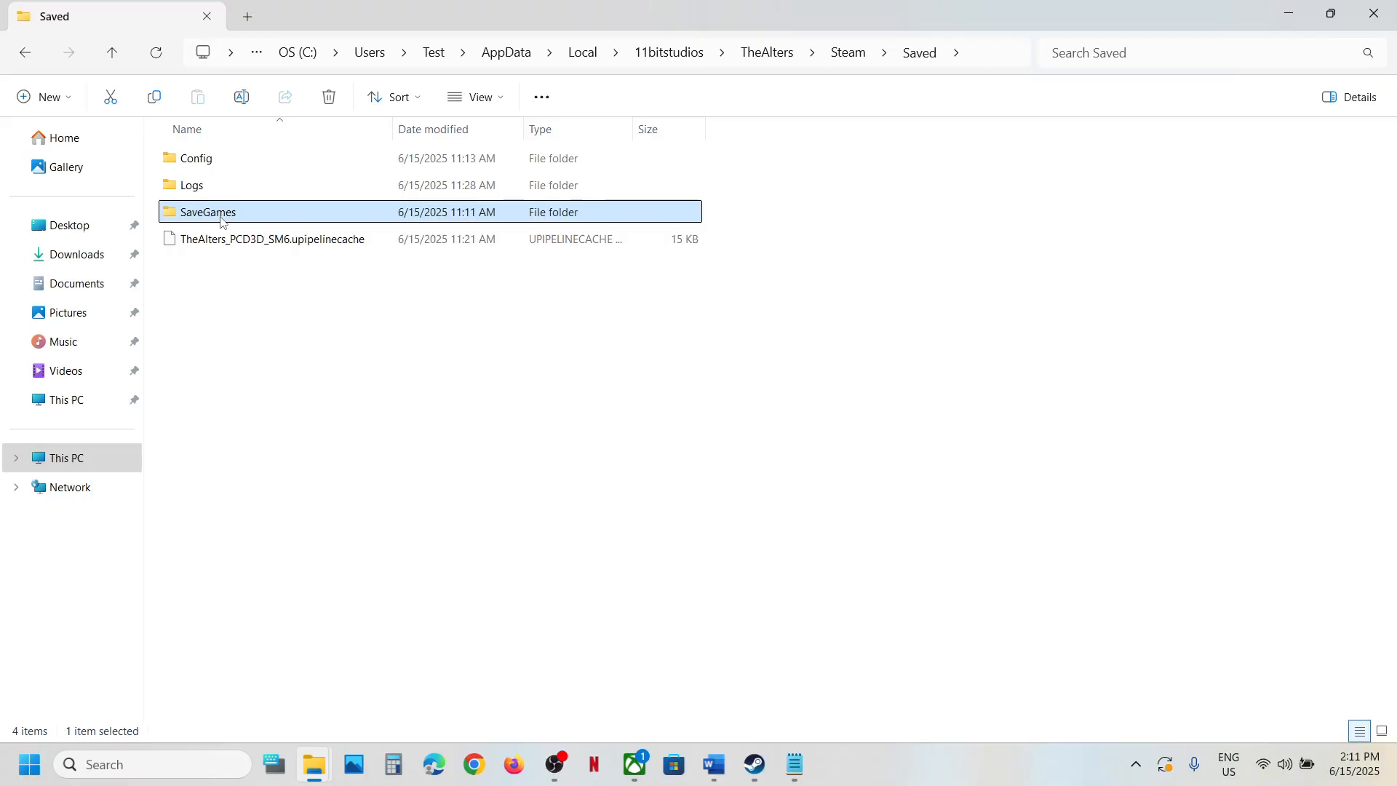
{"action": "double_click", "coordinate": [209, 211]}
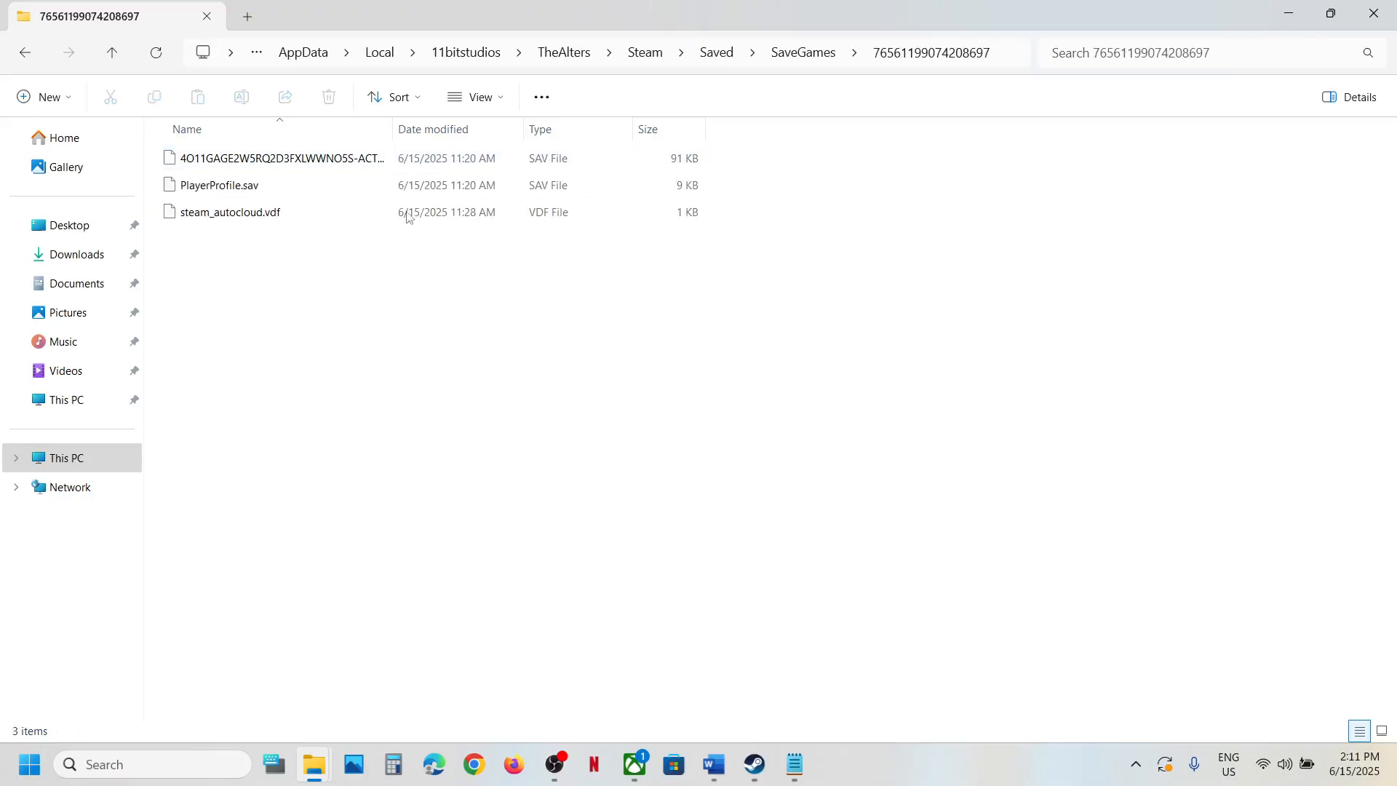
{"action": "key", "text": "ctrl+a"}
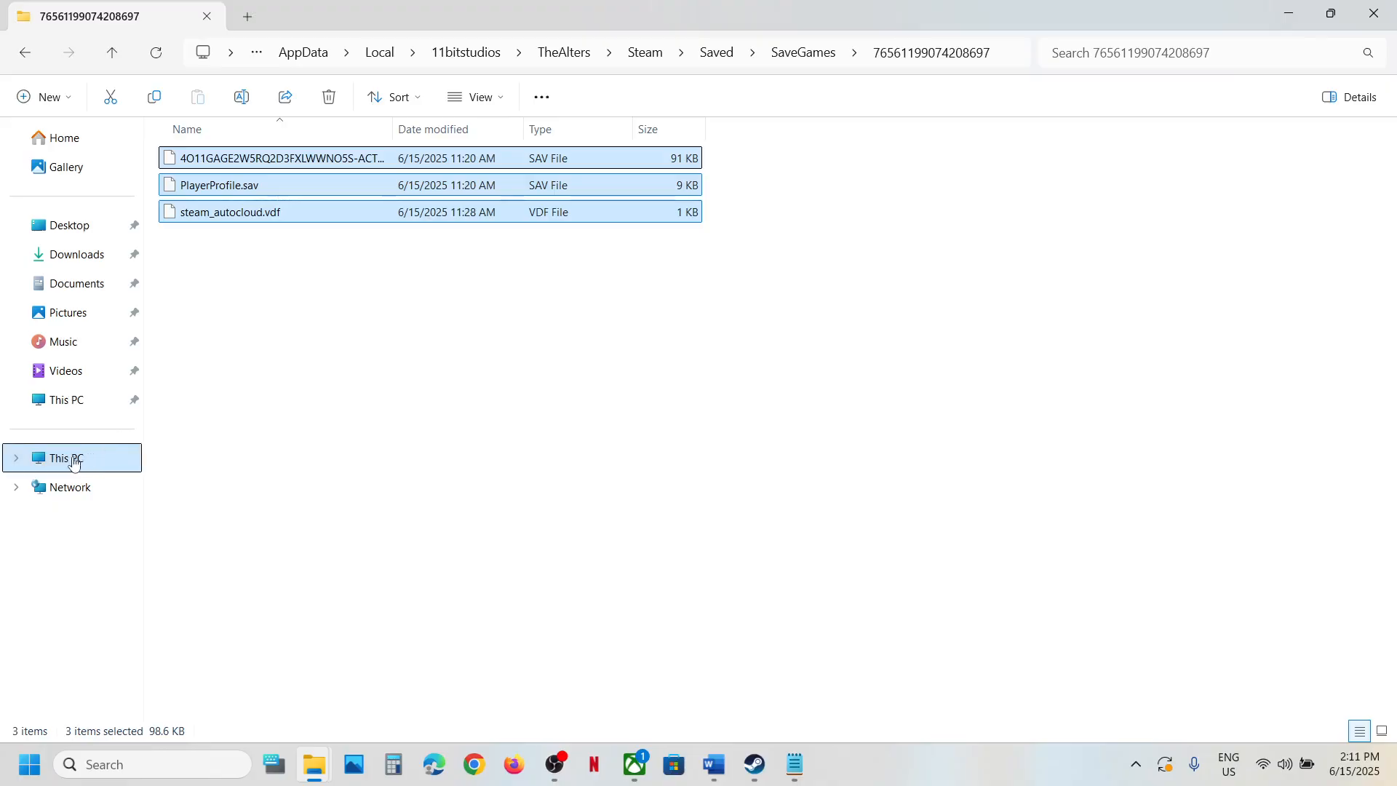
Go from This PC through Users > Test > AppData > Local into Packages.
{"action": "left_click", "coordinate": [66, 458]}
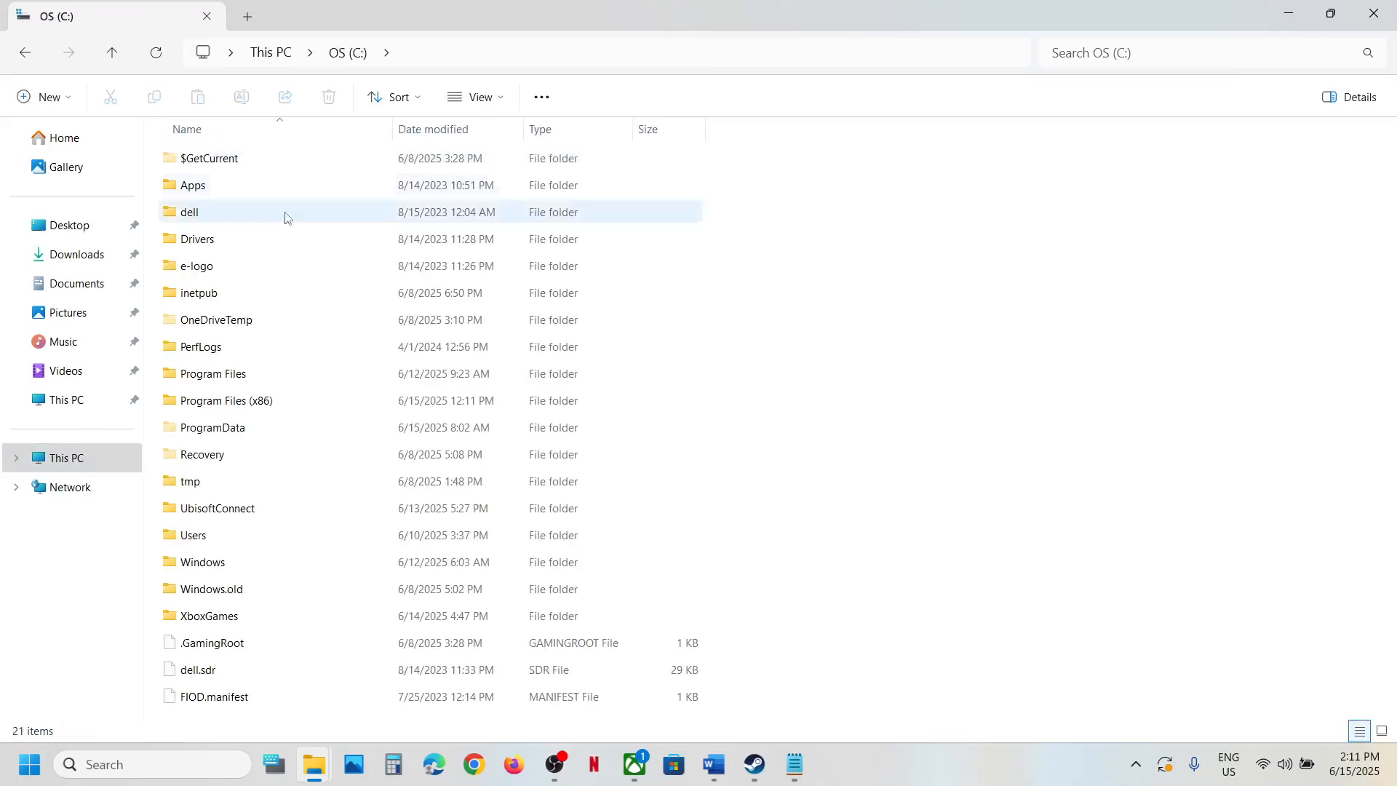
{"action": "double_click", "coordinate": [192, 534]}
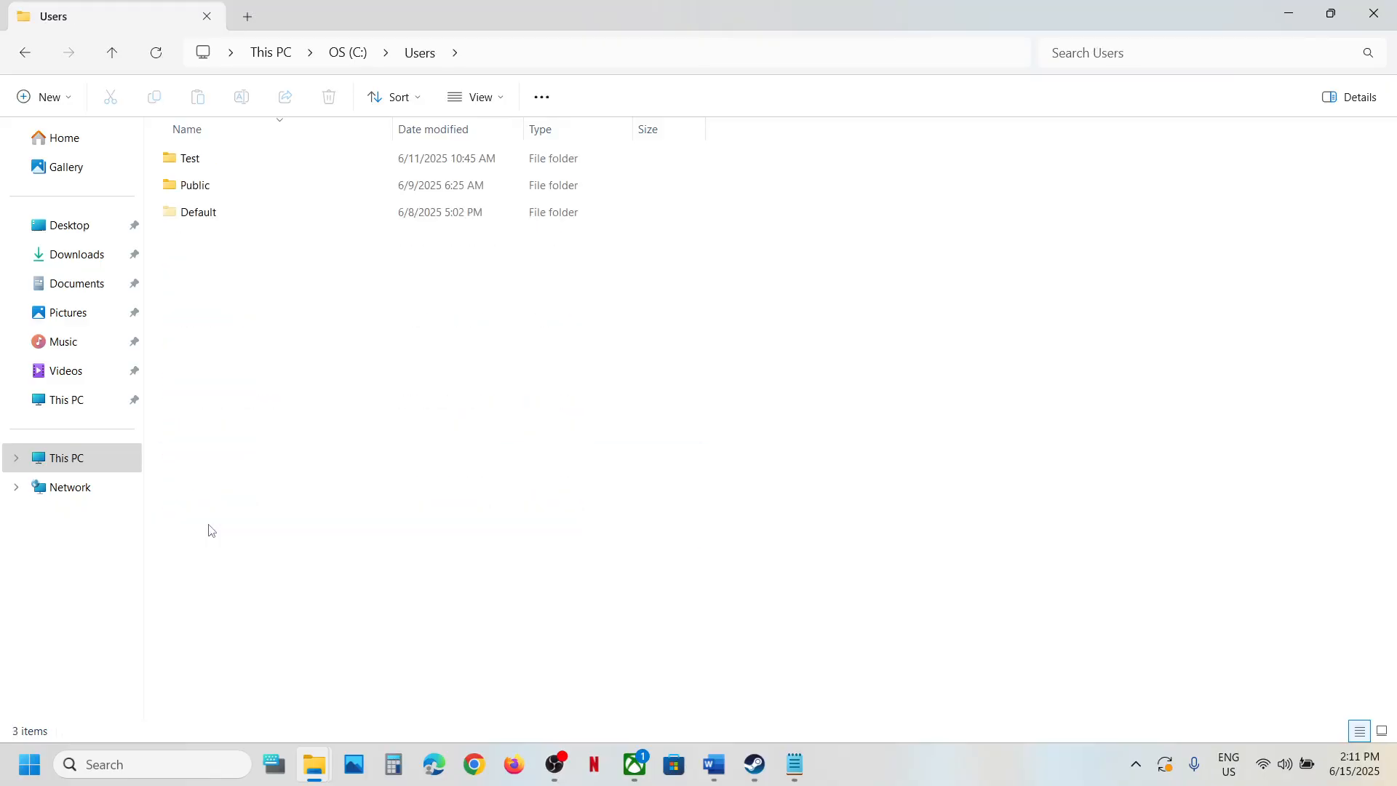
{"action": "double_click", "coordinate": [189, 158]}
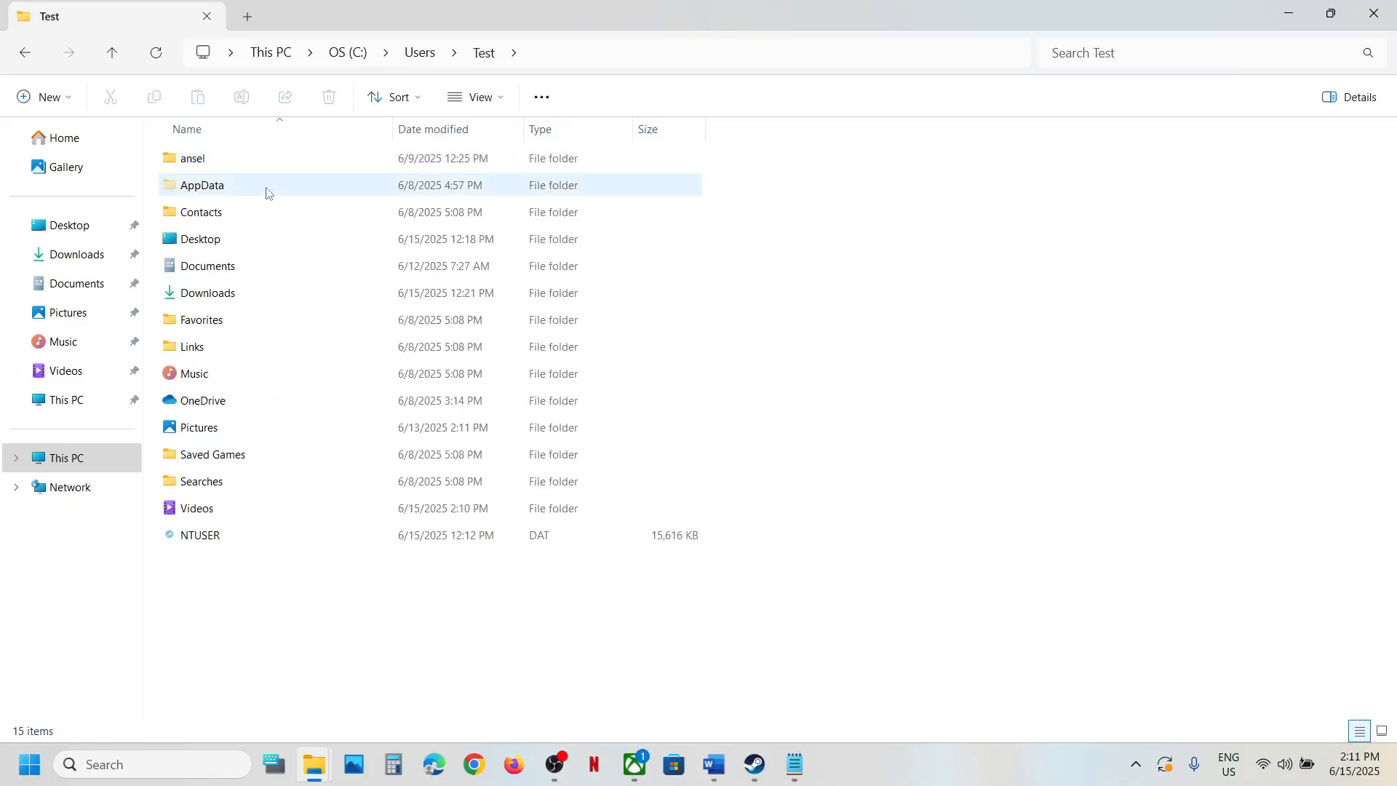
{"action": "double_click", "coordinate": [201, 184]}
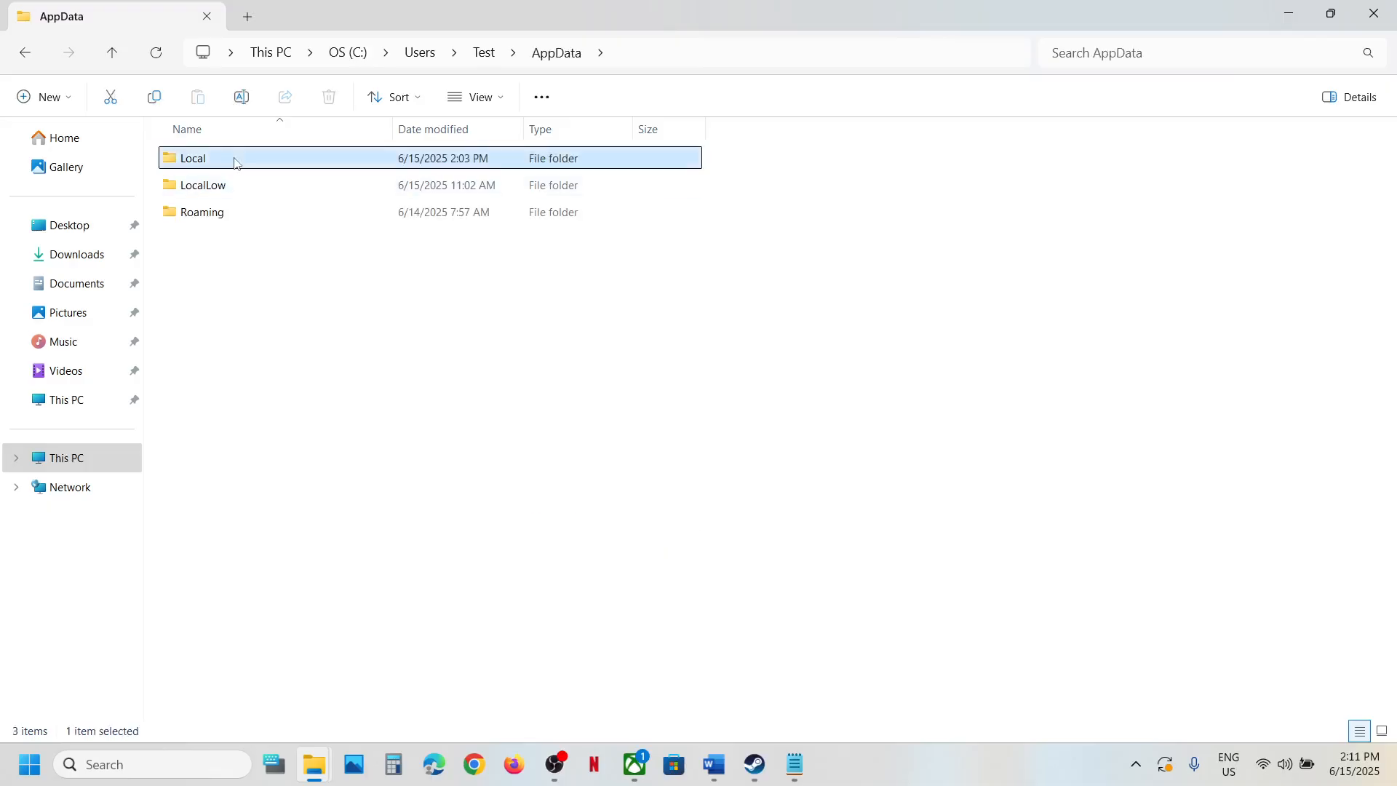
{"action": "double_click", "coordinate": [192, 158]}
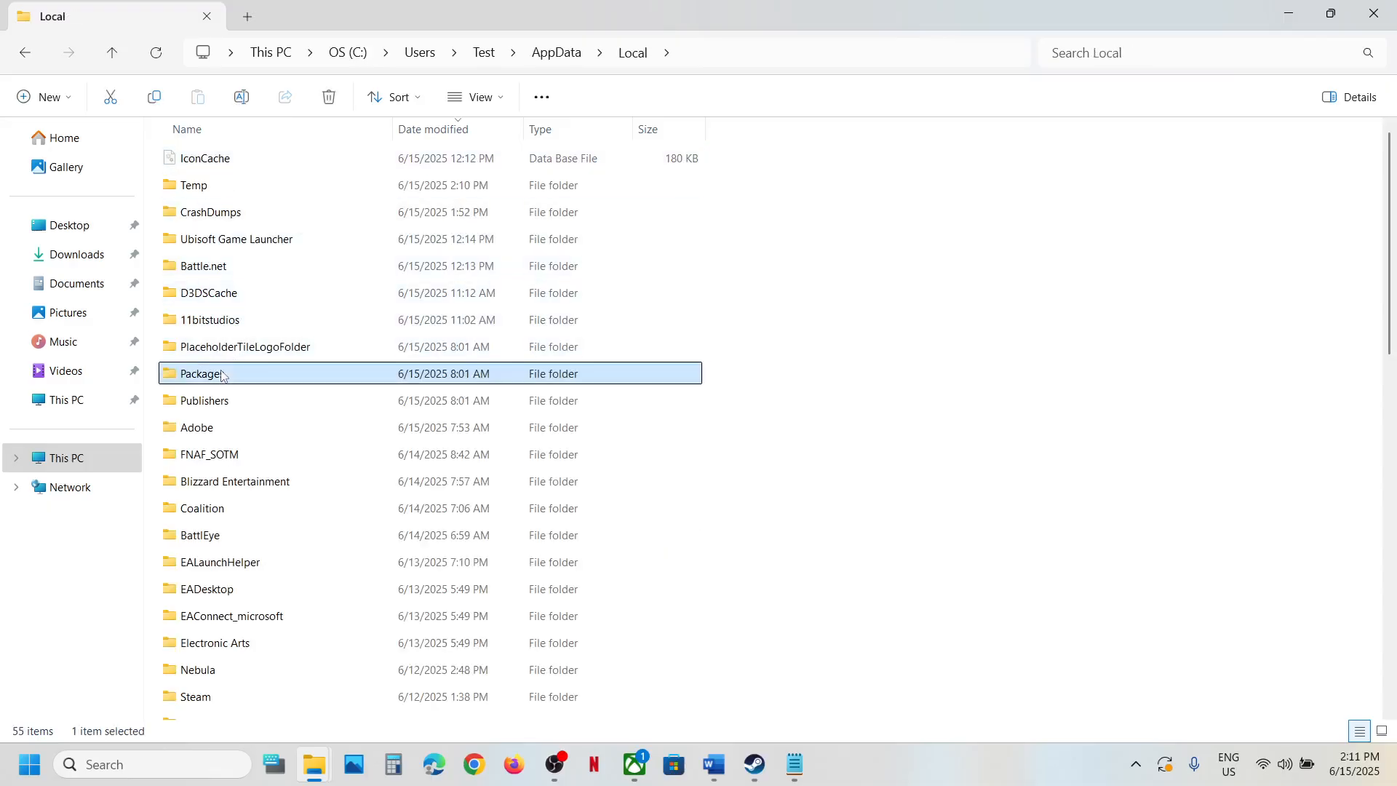
{"action": "double_click", "coordinate": [202, 373]}
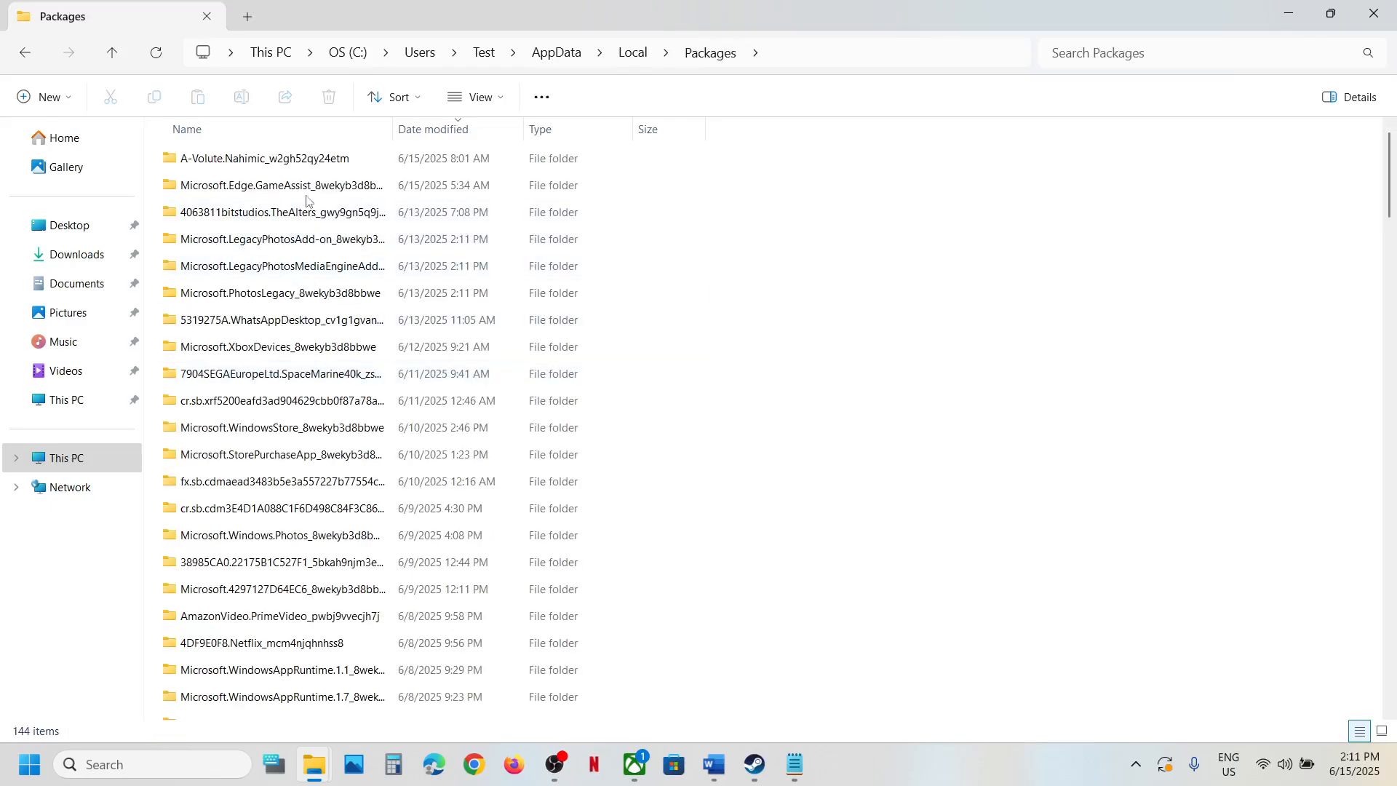
Open The Alters package folder, then SystemAppData > wgs > the long 000901F1F535B5DF_… folder.
{"action": "left_click", "coordinate": [280, 211]}
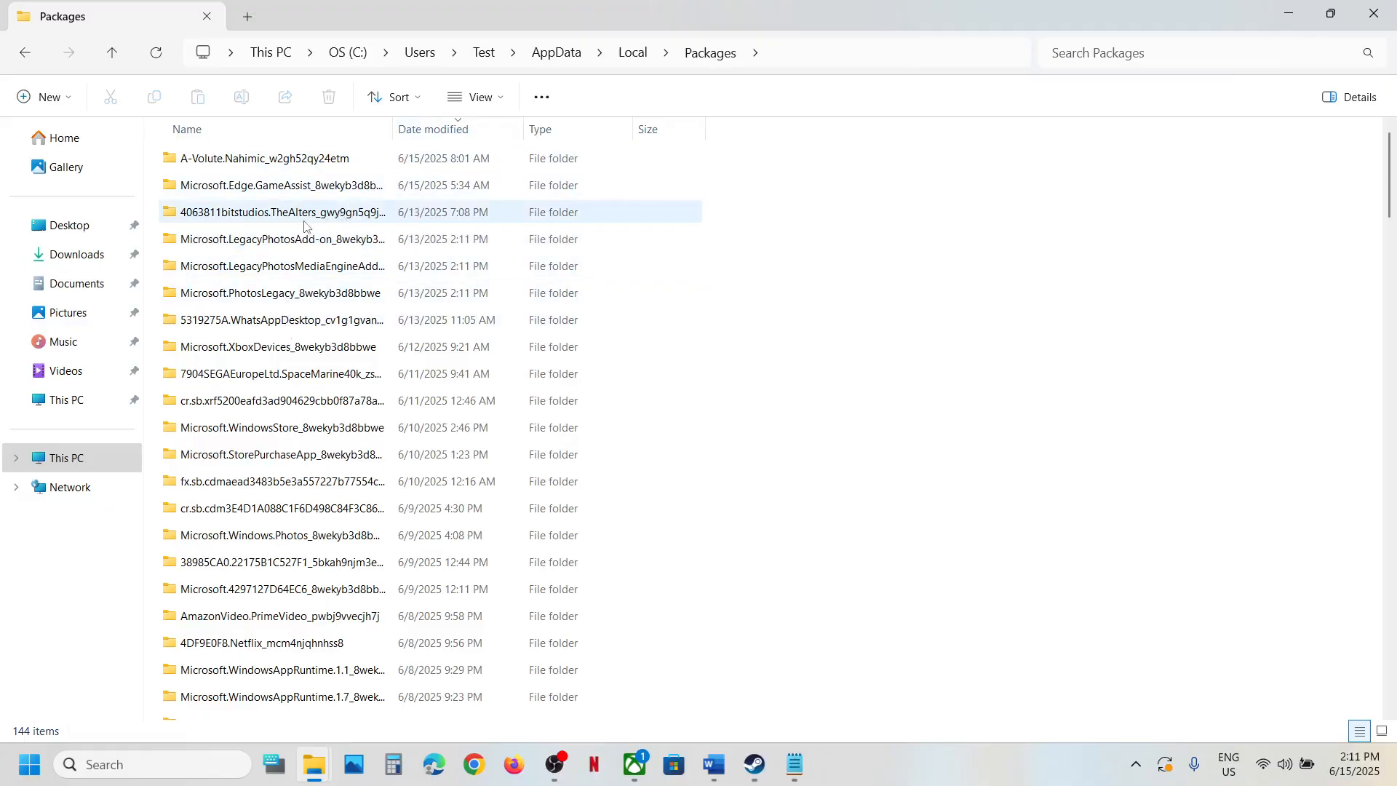
{"action": "left_click", "coordinate": [281, 212]}
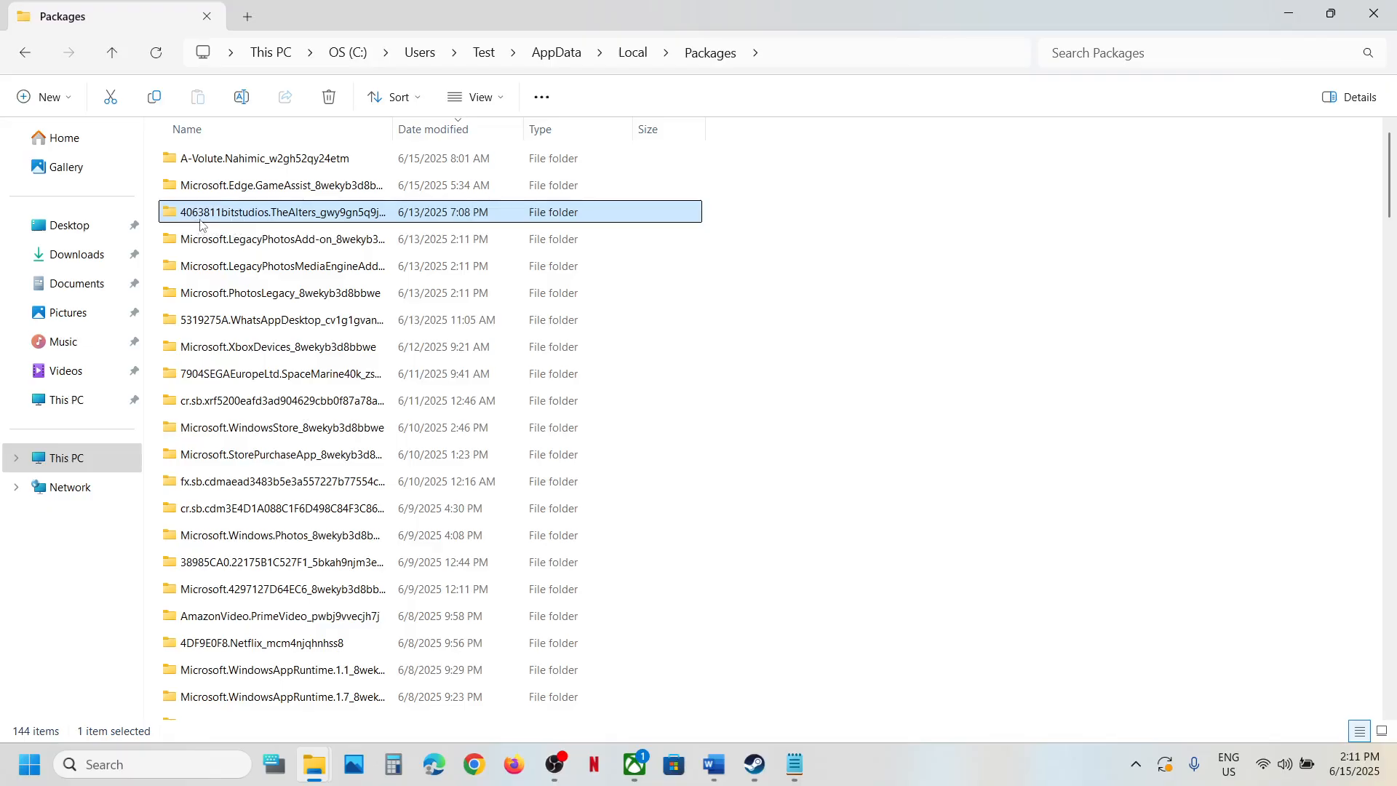
{"action": "mouse_move", "coordinate": [287, 225]}
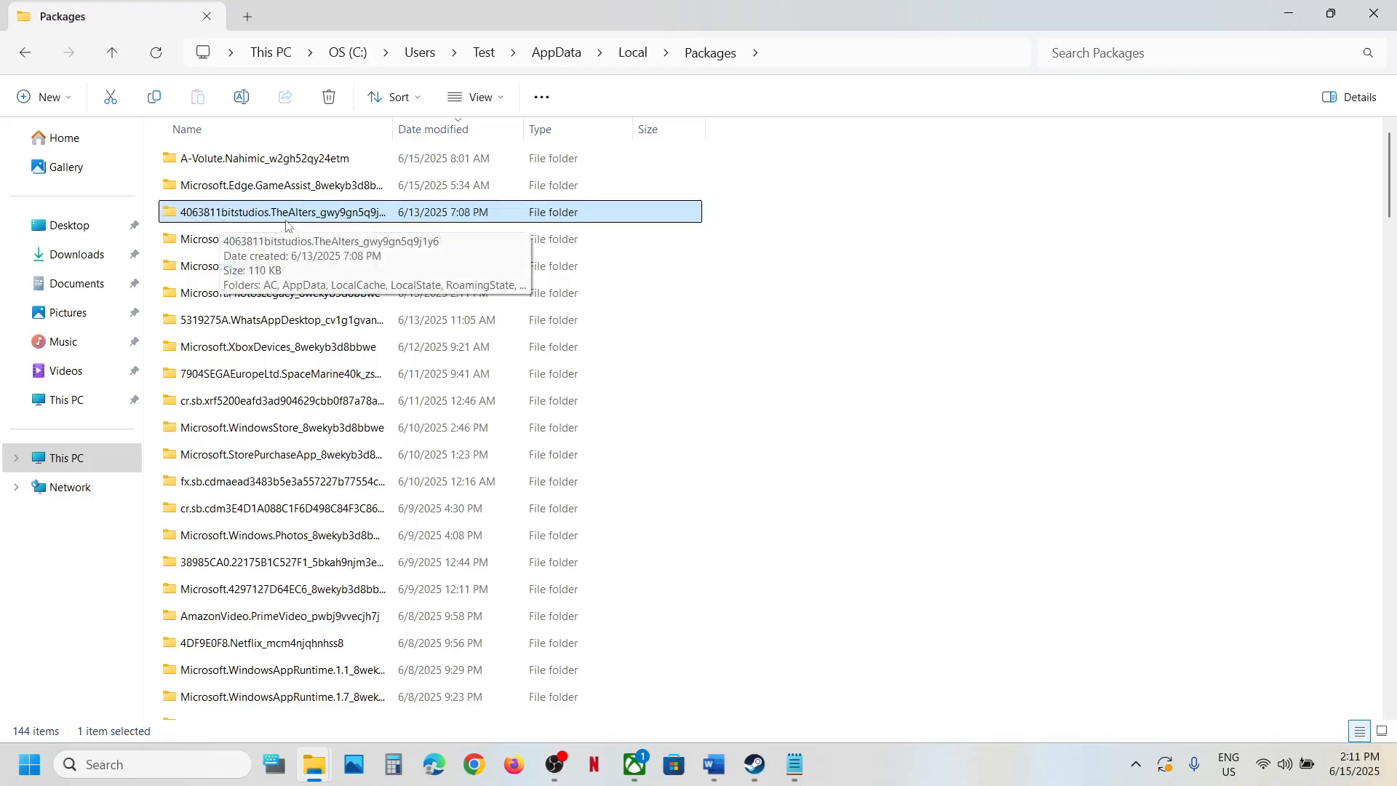
{"action": "double_click", "coordinate": [279, 212]}
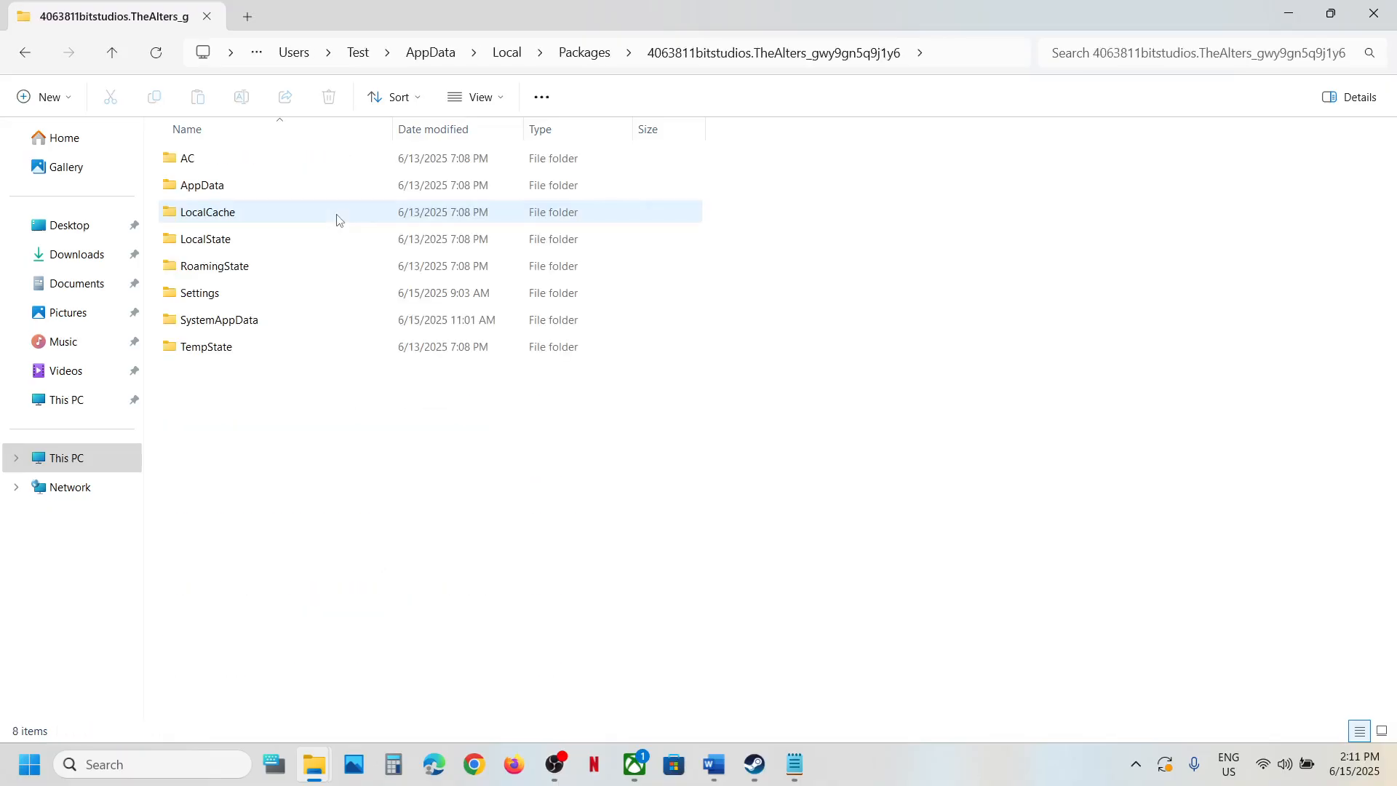
{"action": "left_click", "coordinate": [218, 320]}
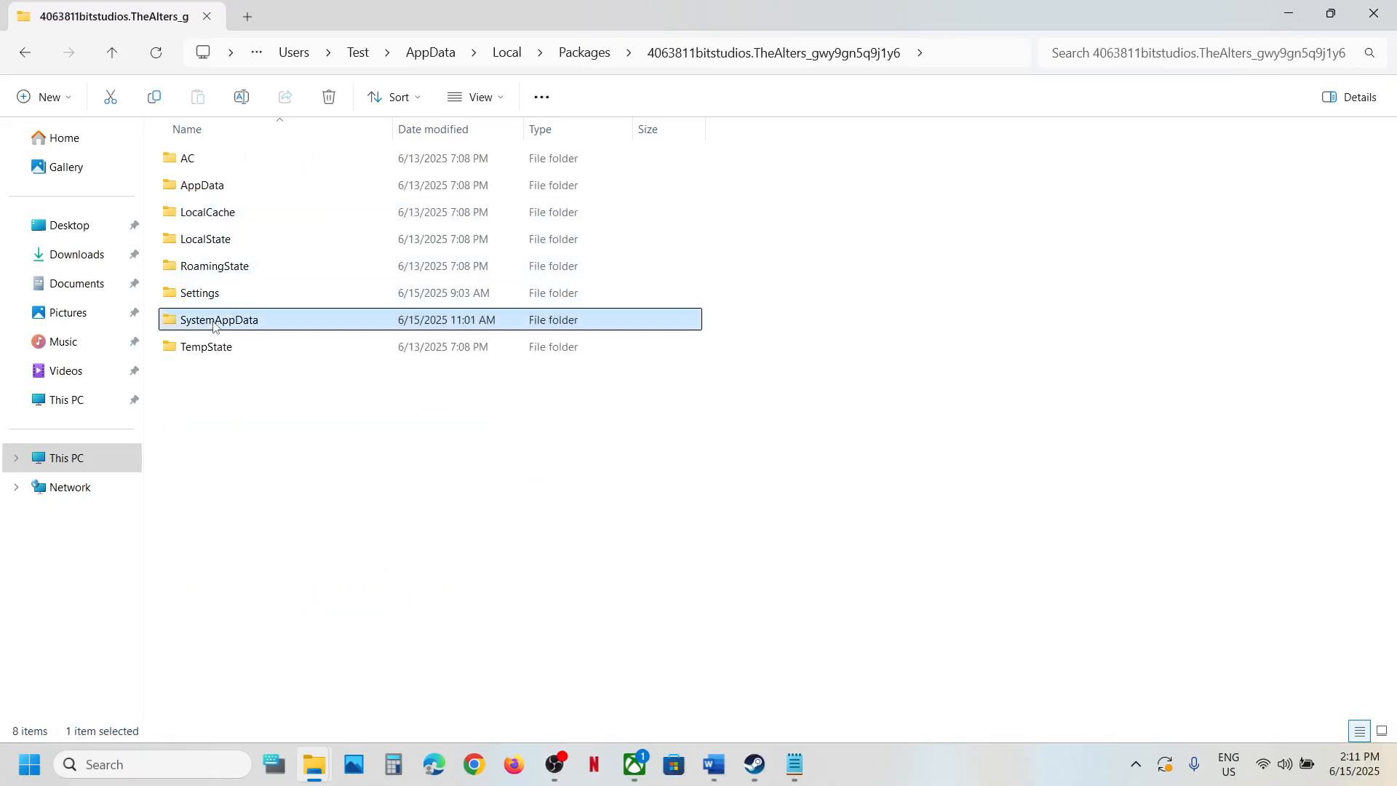
{"action": "double_click", "coordinate": [219, 318]}
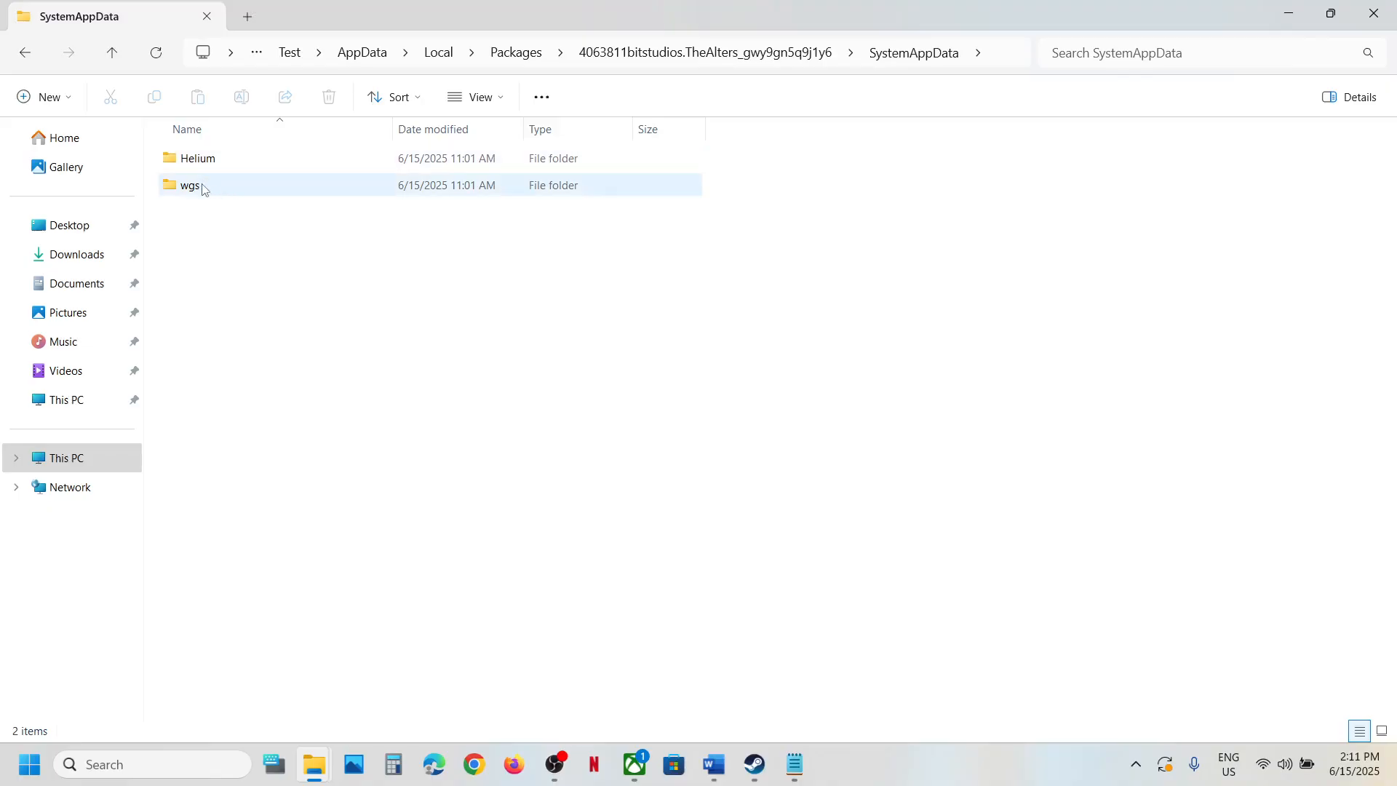
{"action": "double_click", "coordinate": [190, 184]}
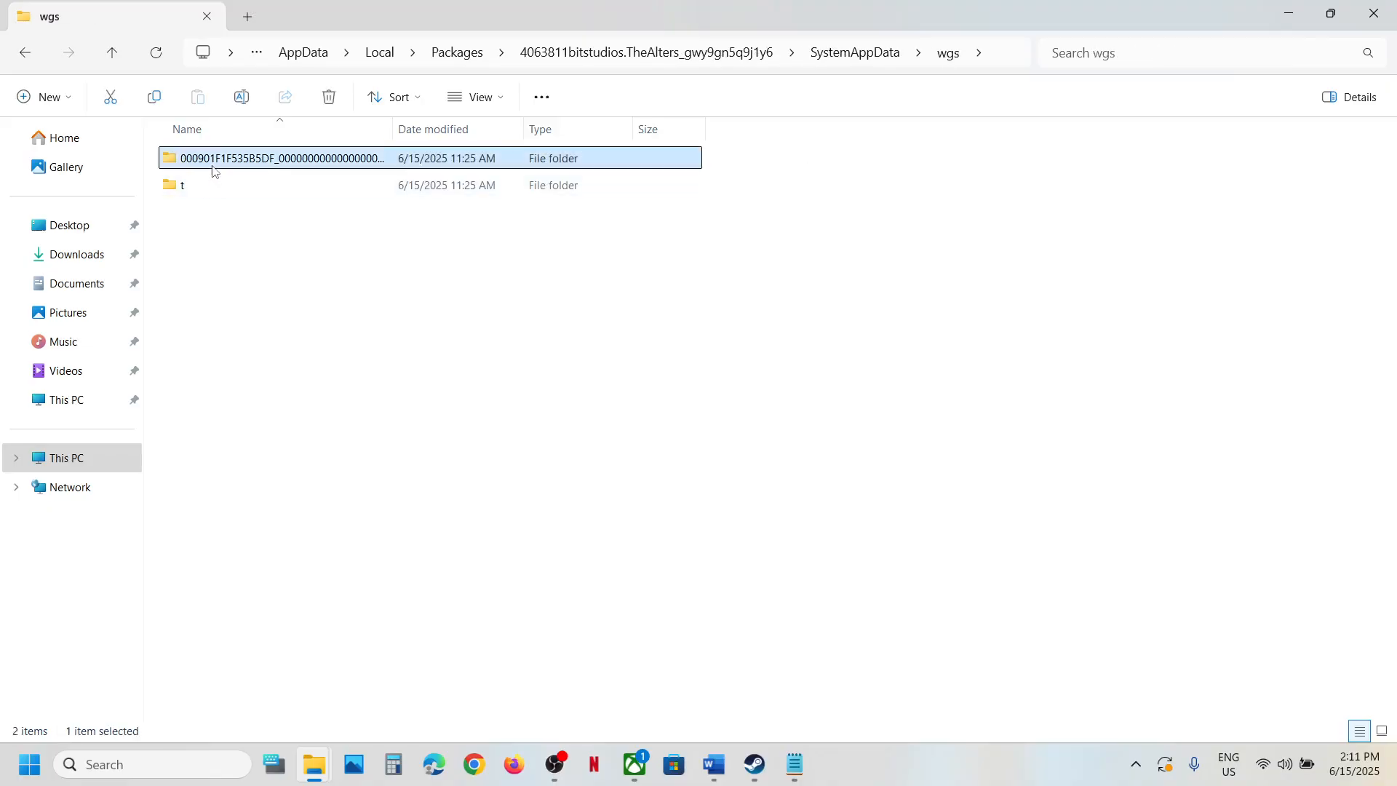
{"action": "double_click", "coordinate": [280, 158]}
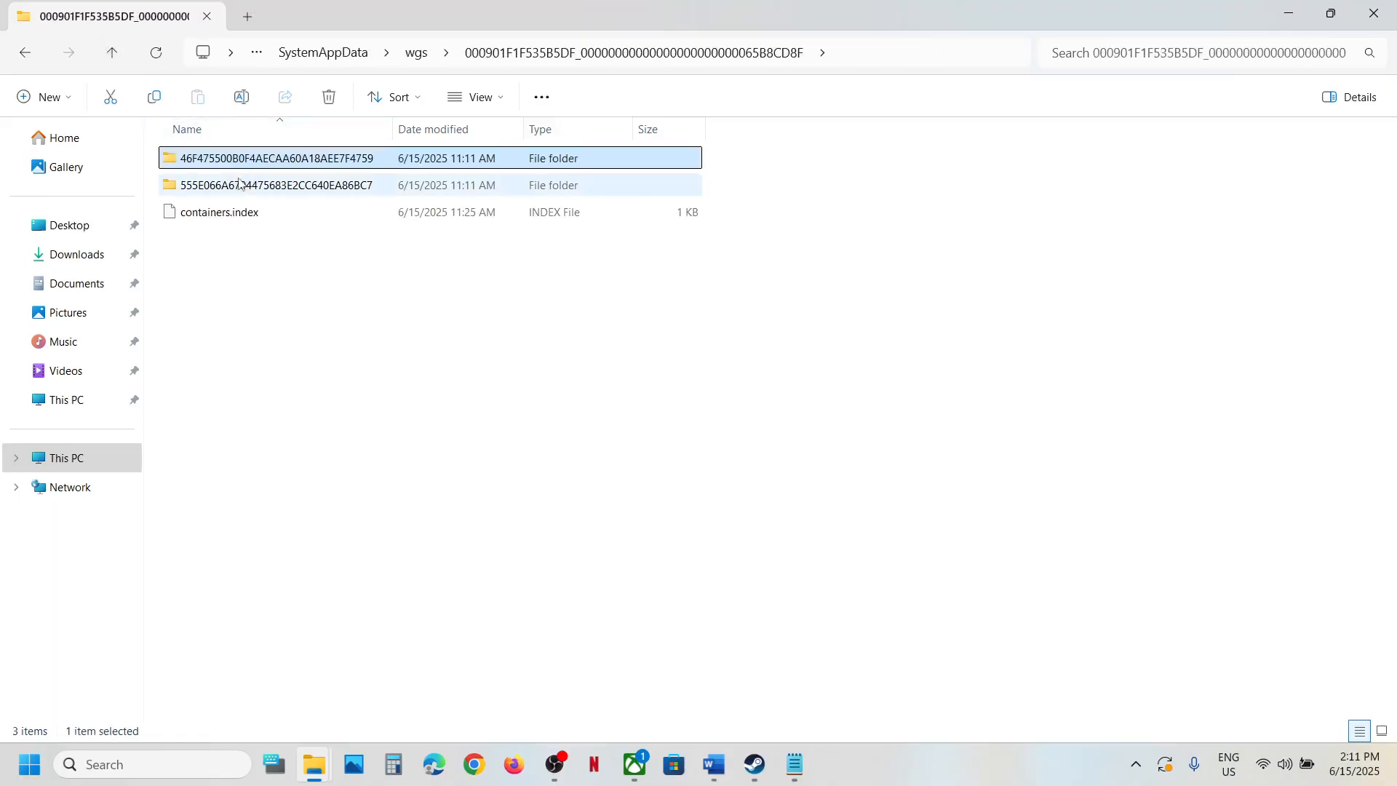
{"action": "double_click", "coordinate": [276, 184]}
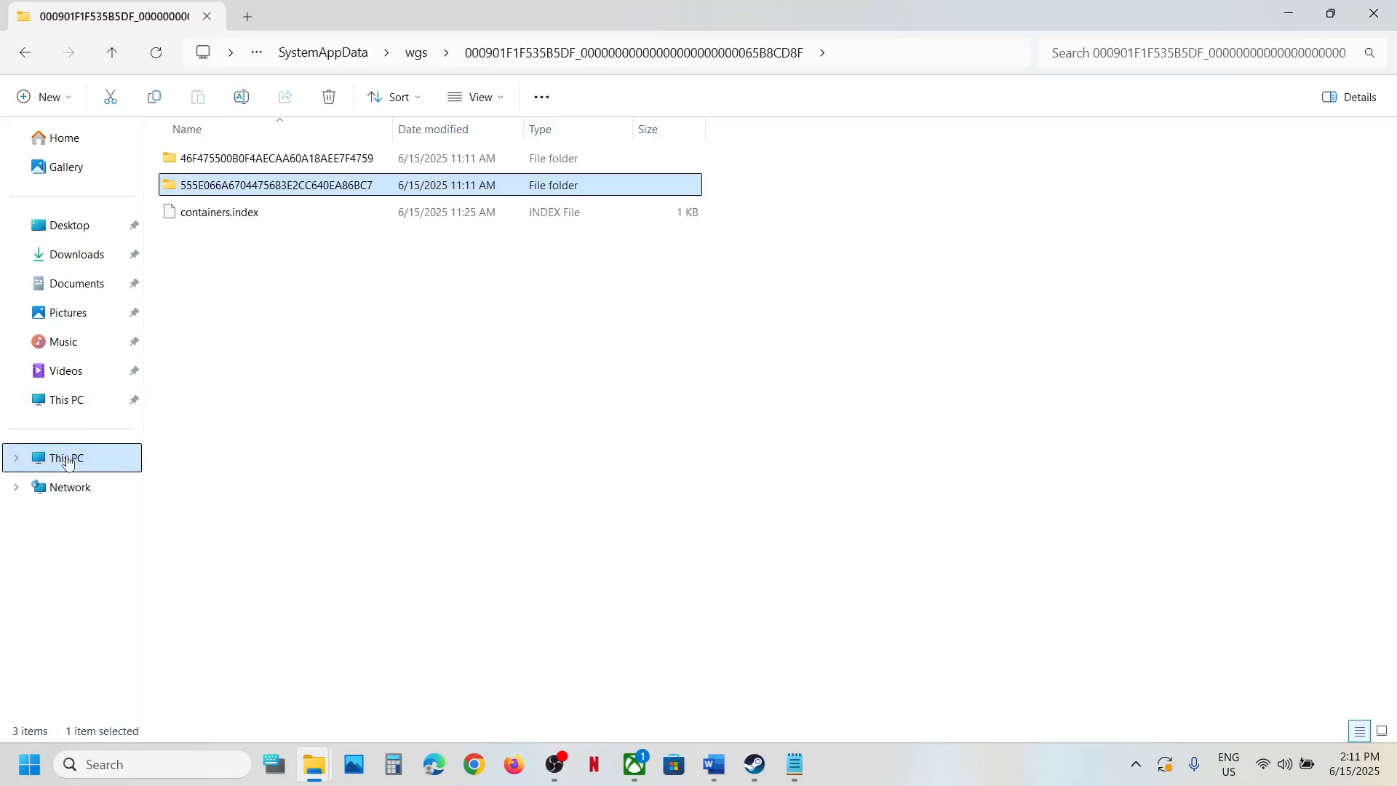
Return to This PC and drill through OS (C:) > Users > Test > AppData to Local.
{"action": "left_click", "coordinate": [66, 457]}
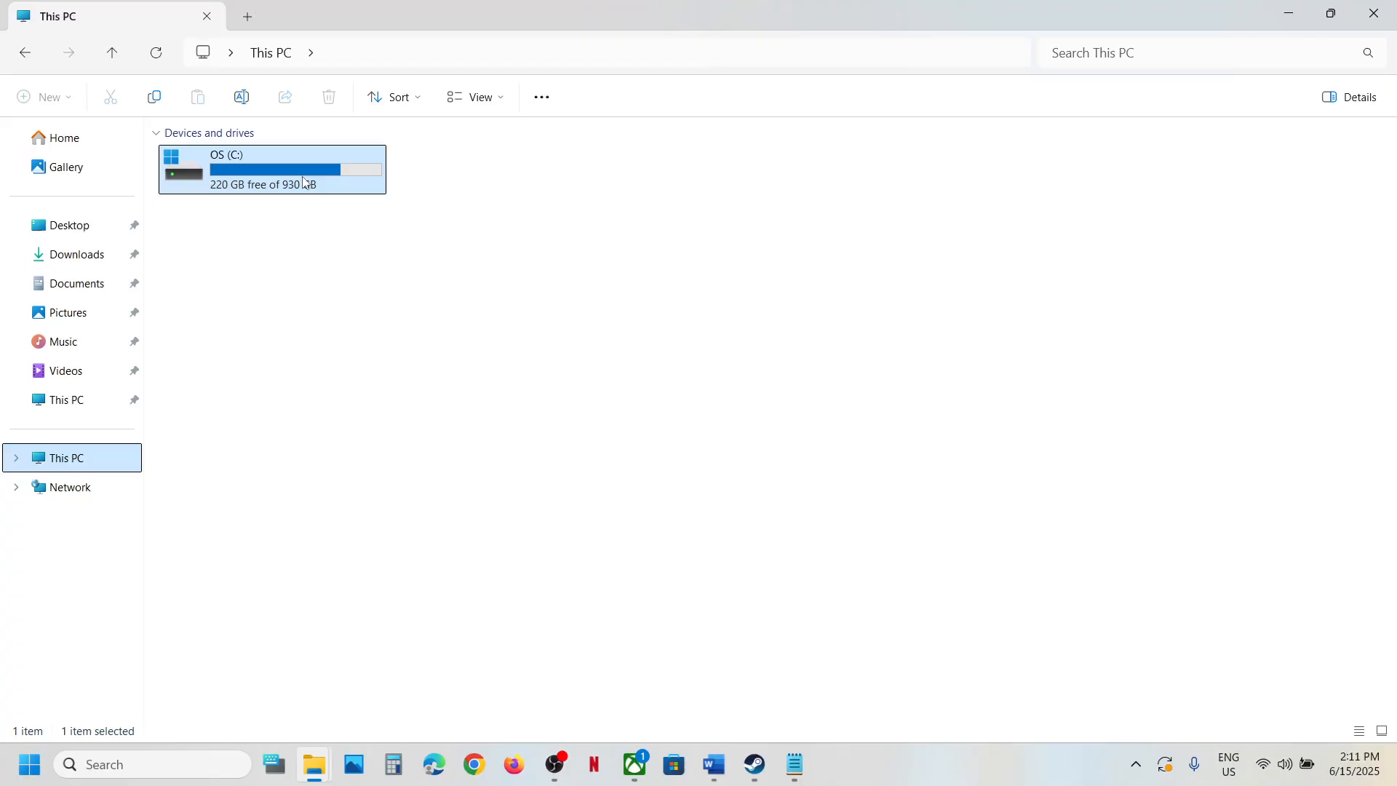
{"action": "double_click", "coordinate": [271, 168]}
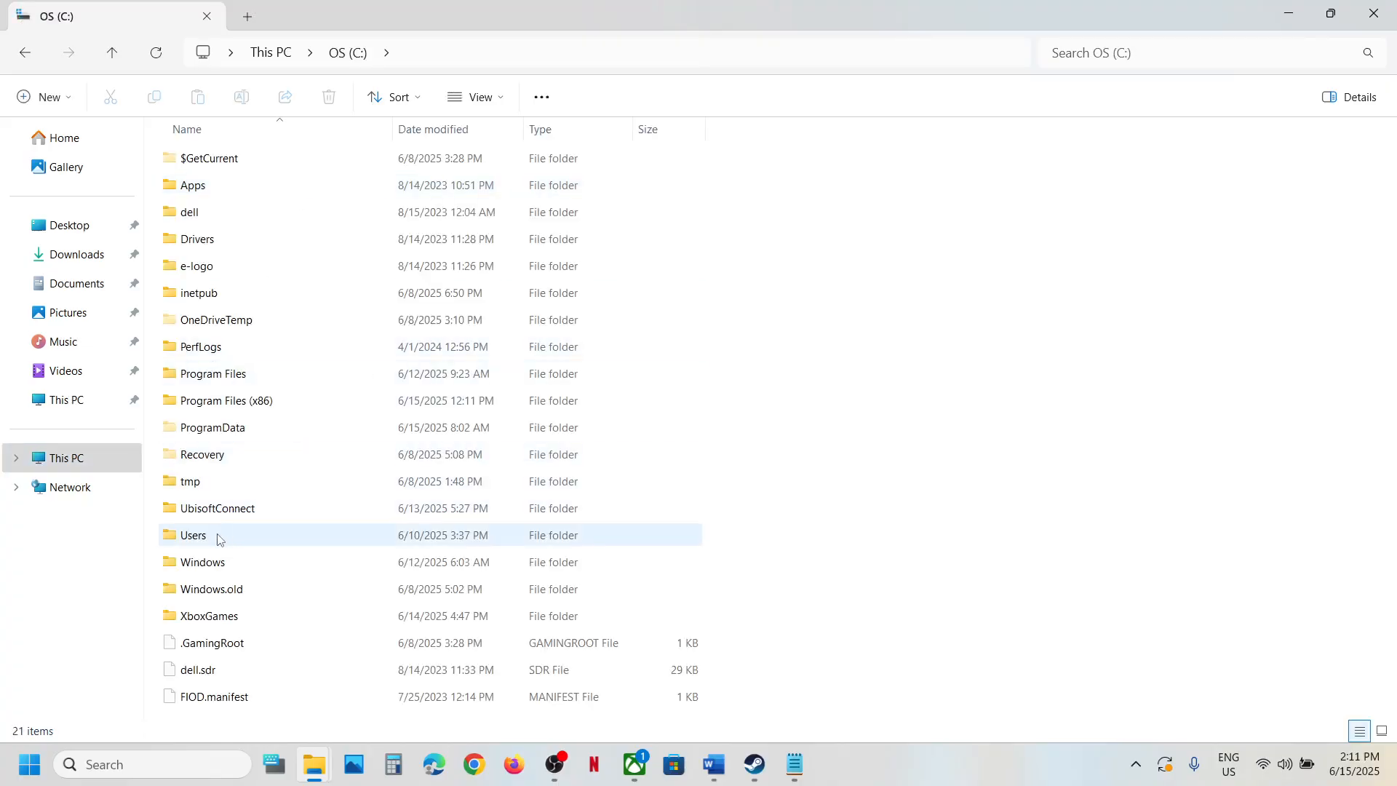
{"action": "double_click", "coordinate": [194, 535]}
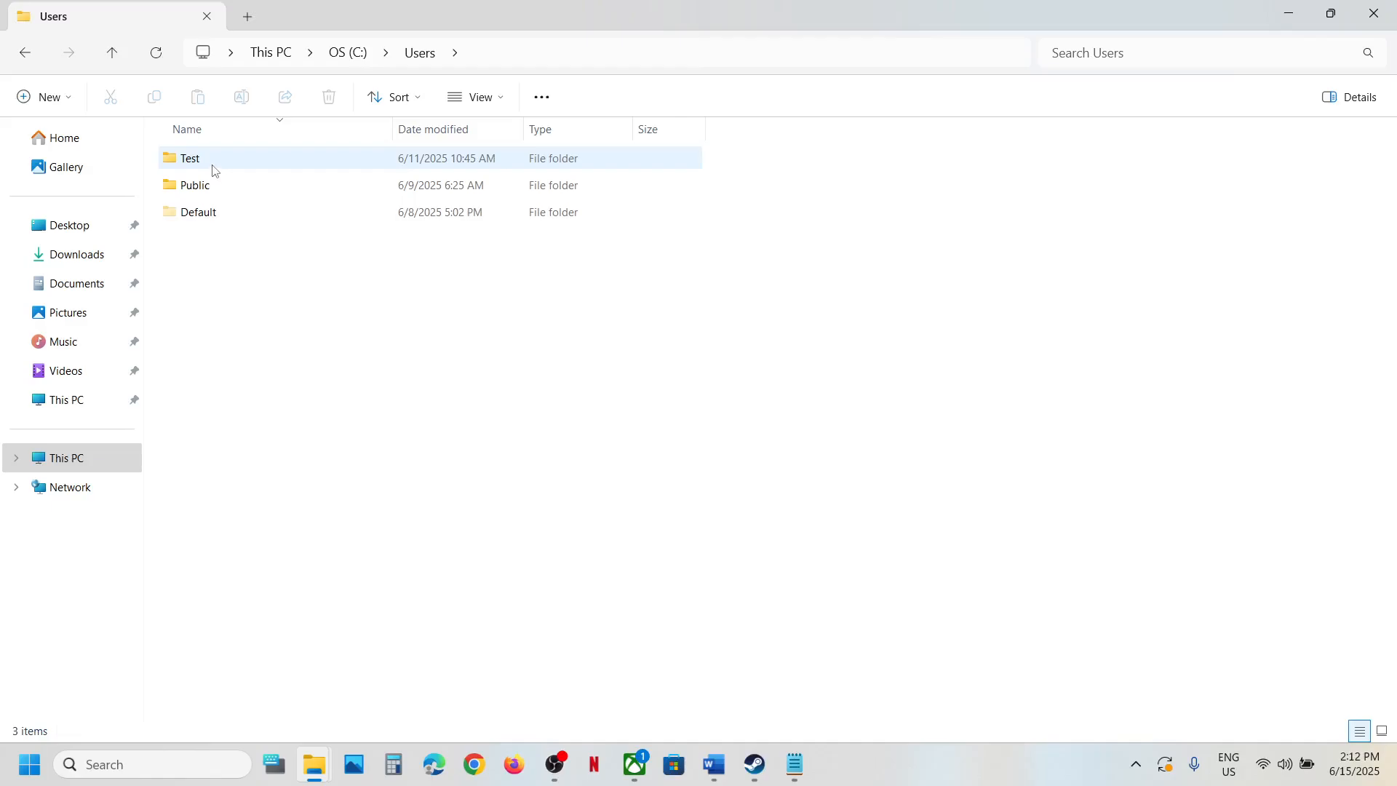
{"action": "double_click", "coordinate": [189, 158]}
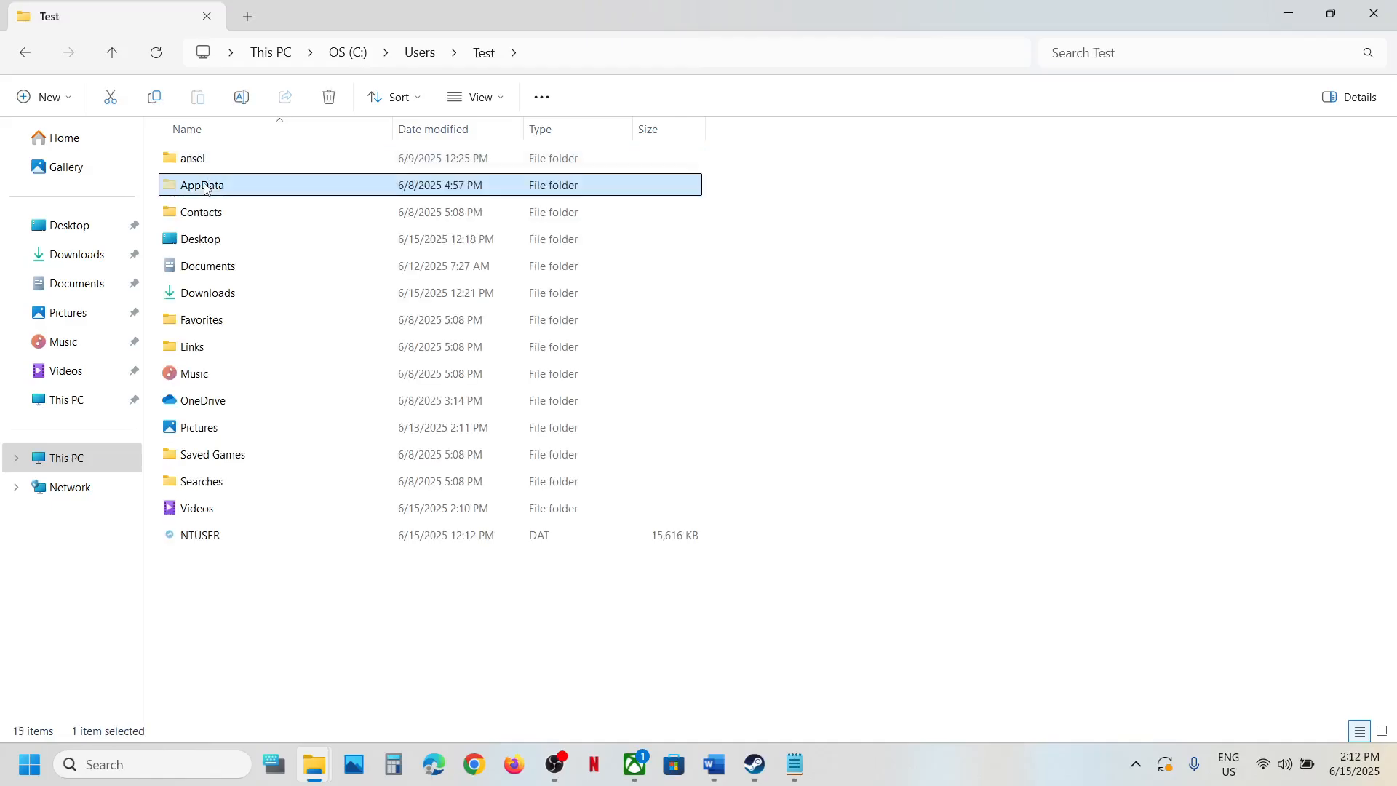
{"action": "double_click", "coordinate": [202, 184]}
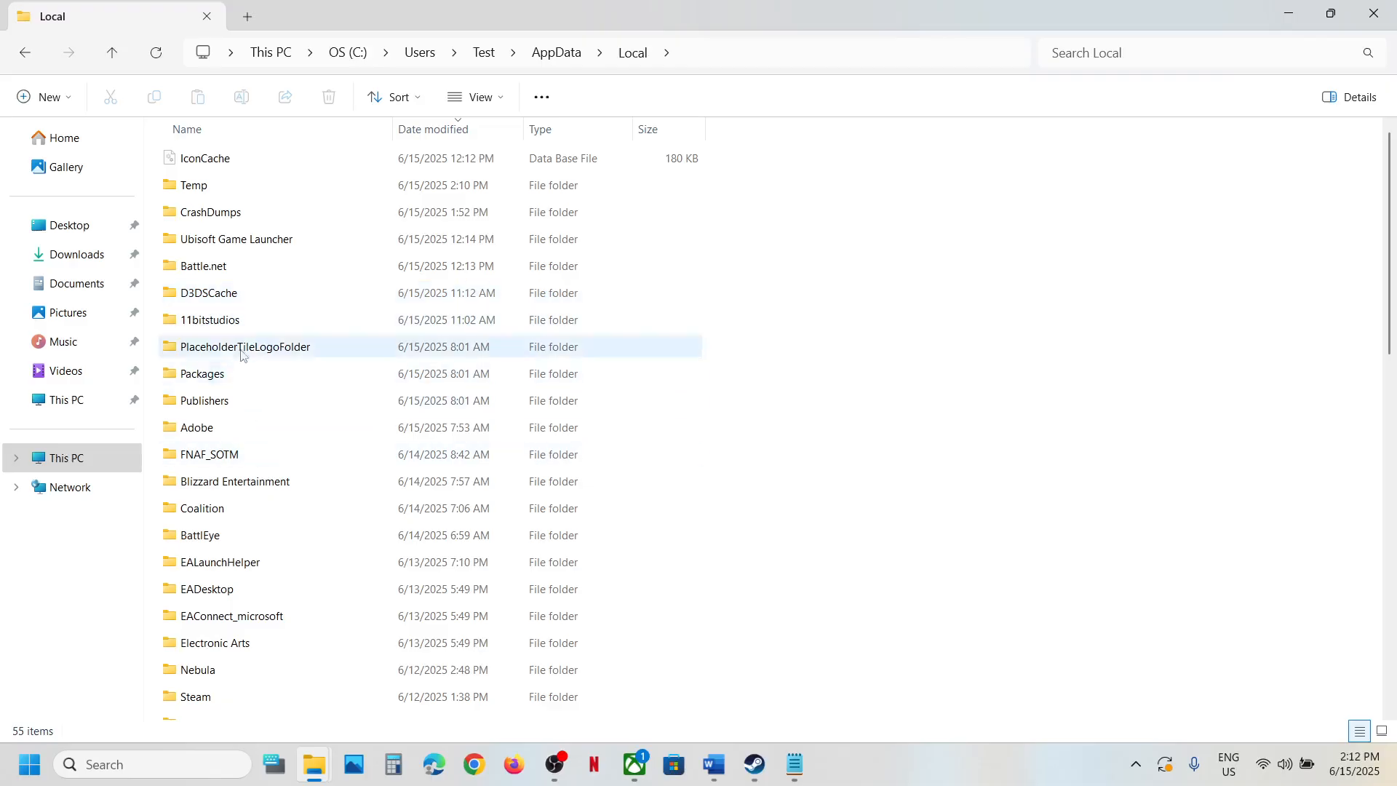
{"action": "mouse_move", "coordinate": [238, 419]}
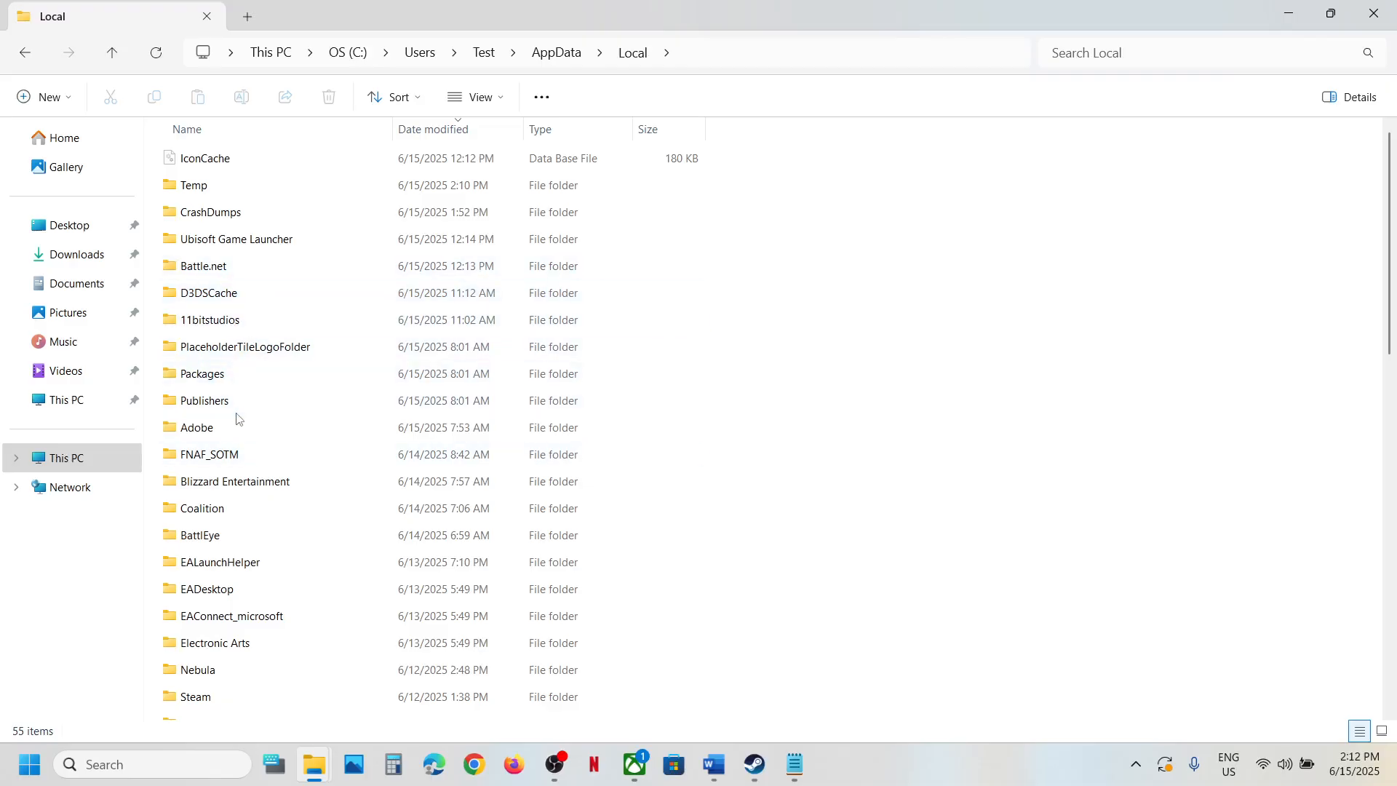
Open 11bitstudios > TheAlters > Steam > Saved > Config.
{"action": "left_click", "coordinate": [209, 319]}
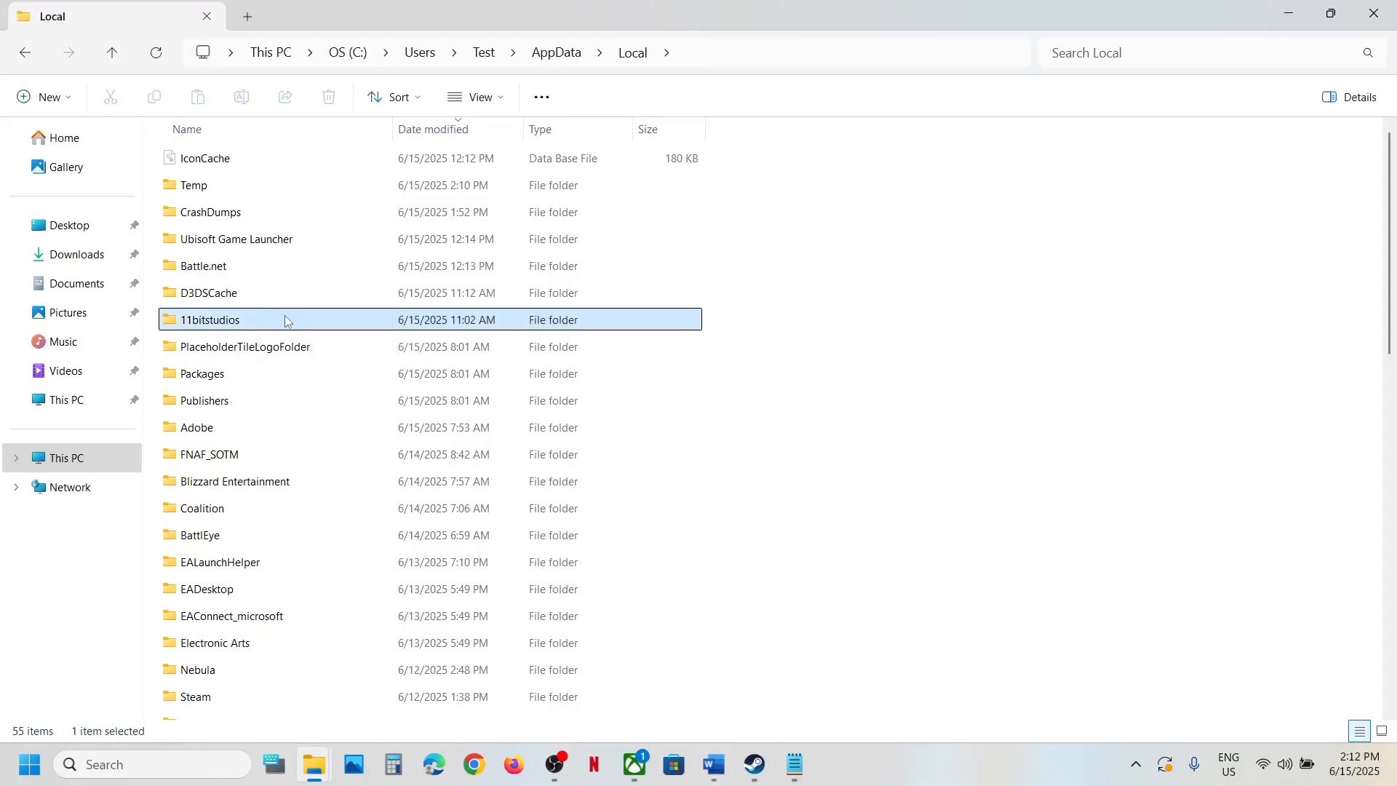
{"action": "double_click", "coordinate": [211, 319]}
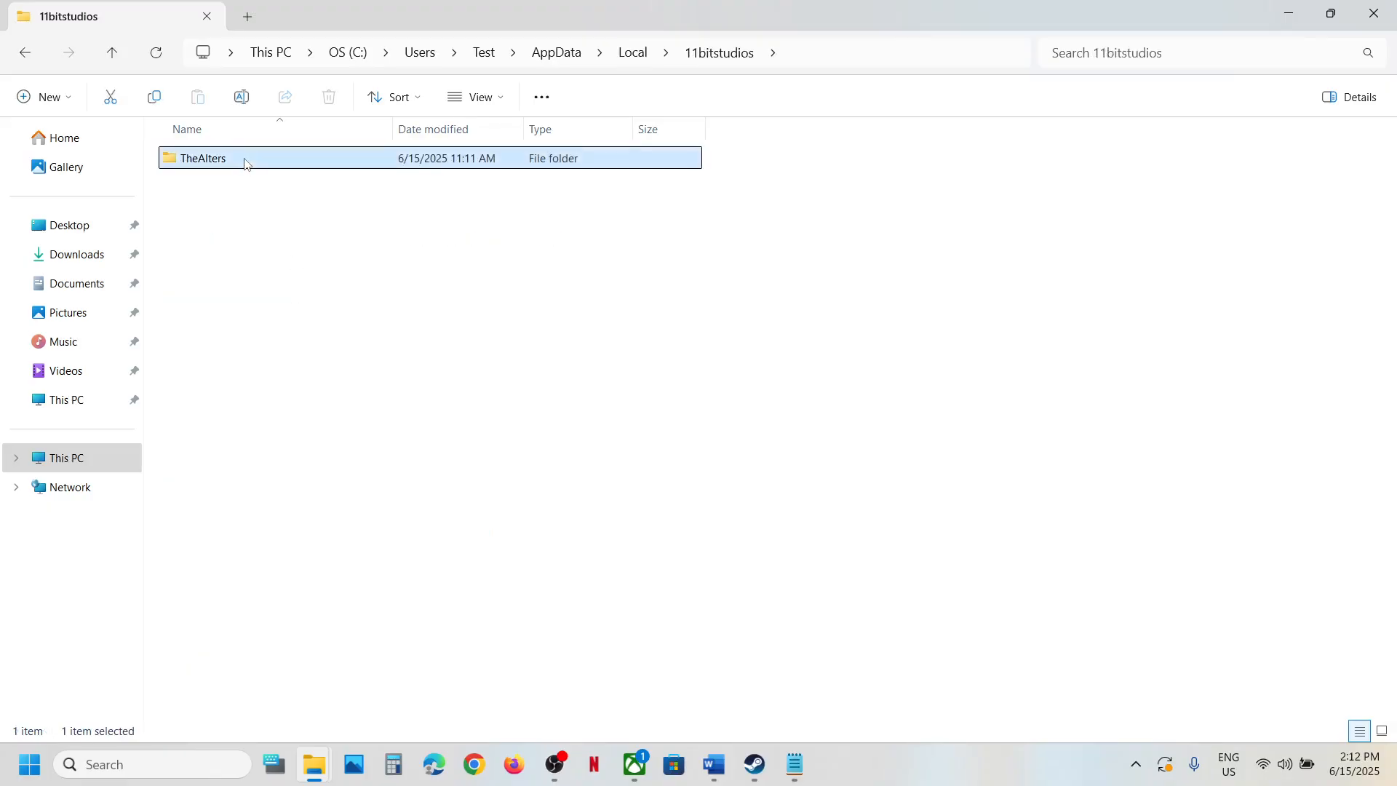
{"action": "double_click", "coordinate": [203, 157]}
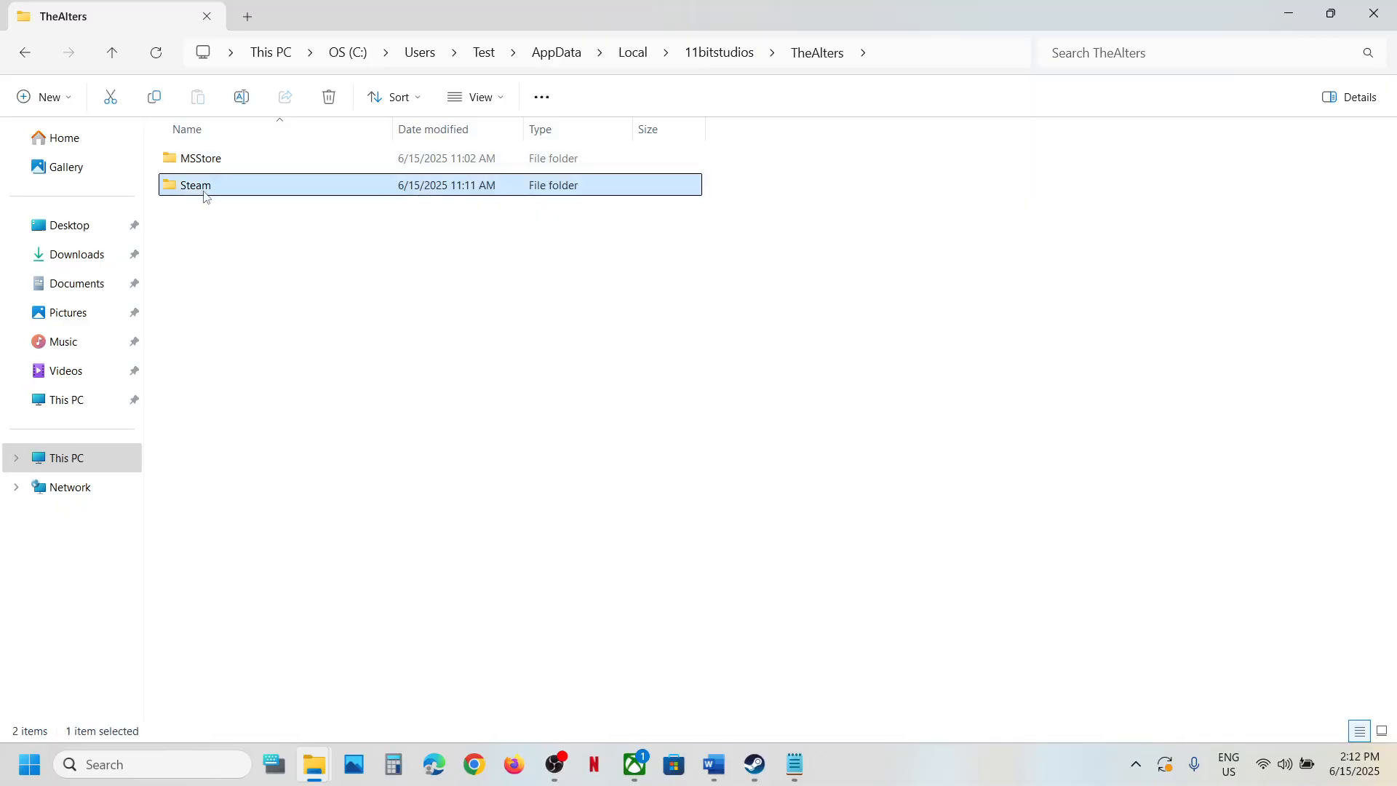
{"action": "double_click", "coordinate": [194, 184]}
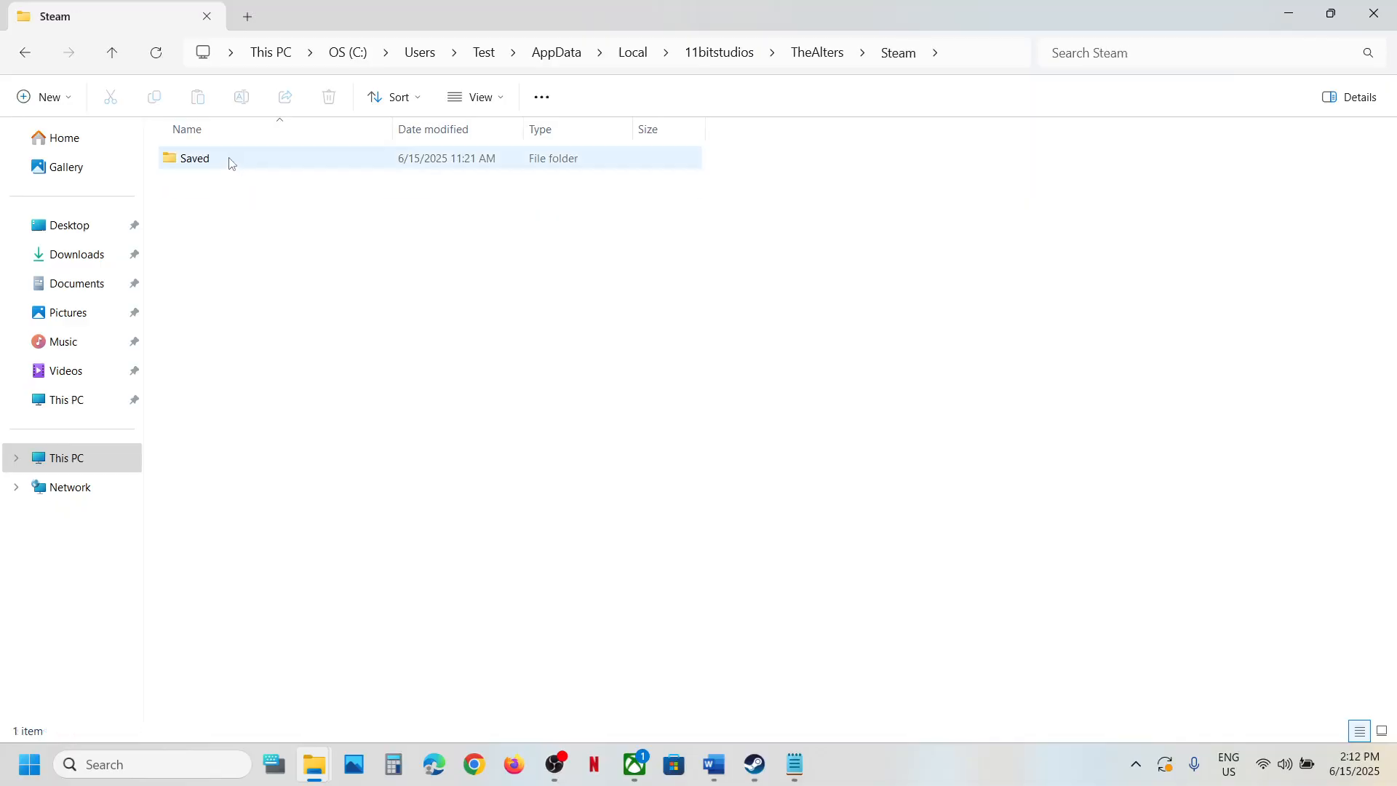
{"action": "double_click", "coordinate": [194, 158]}
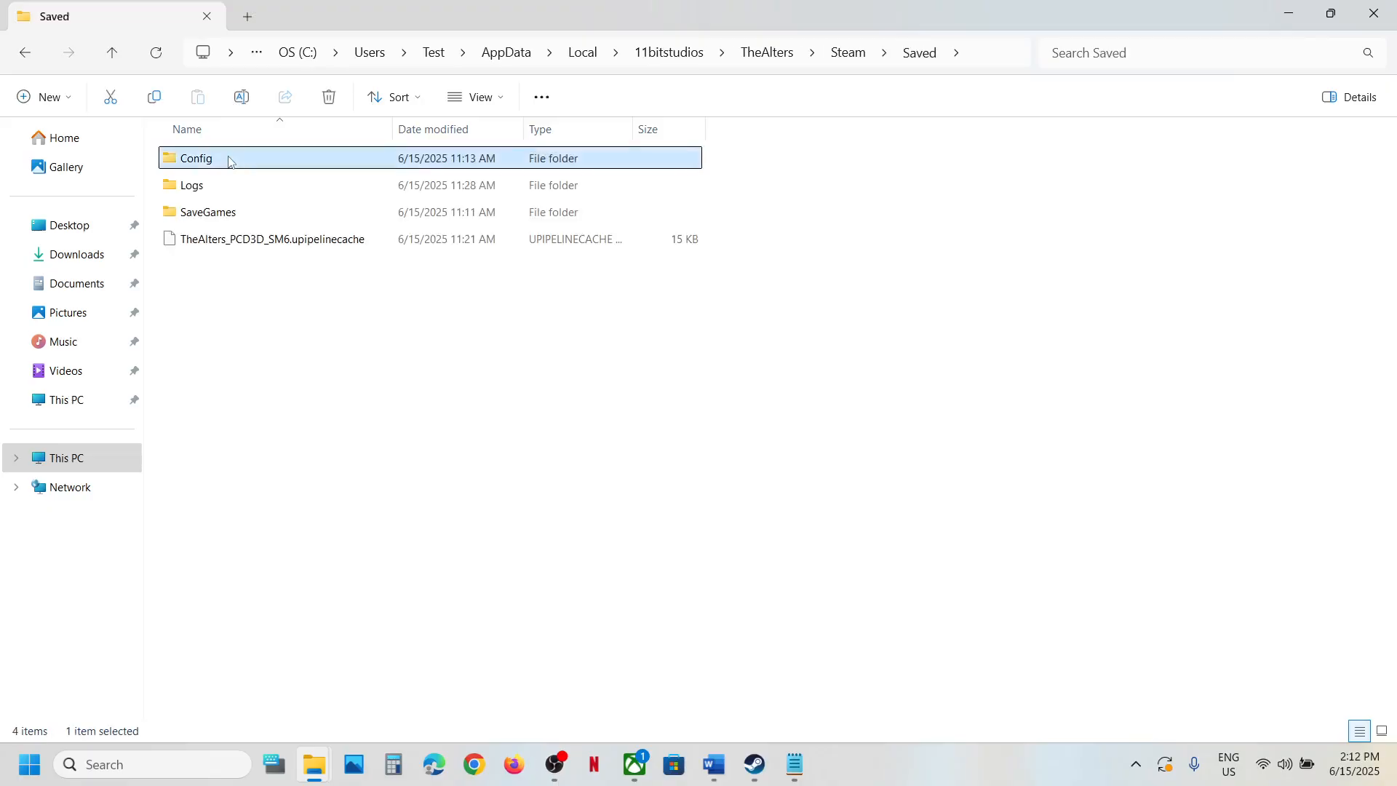
{"action": "double_click", "coordinate": [195, 158]}
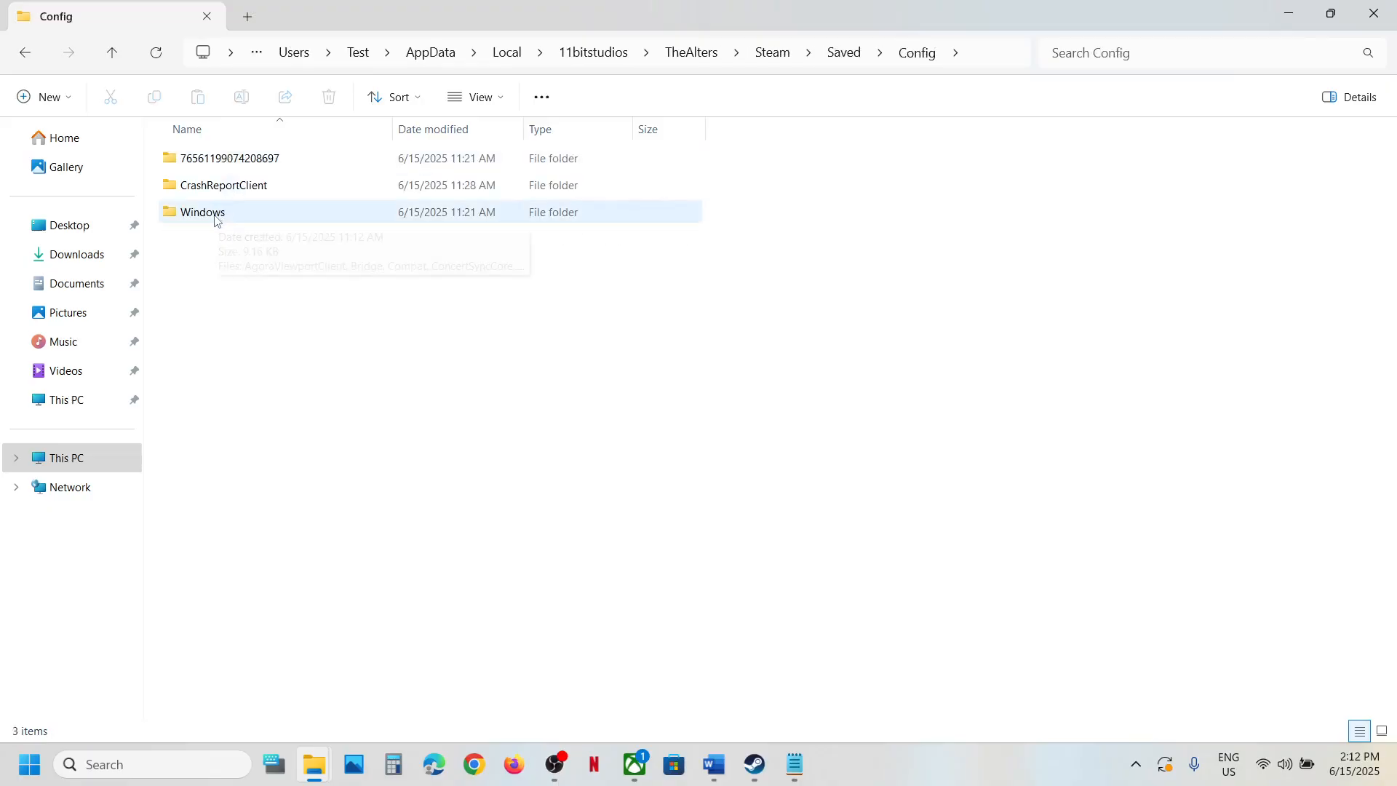
Open the Windows folder and view GameUserSettings.ini in Notepad, then close it.
{"action": "double_click", "coordinate": [203, 211]}
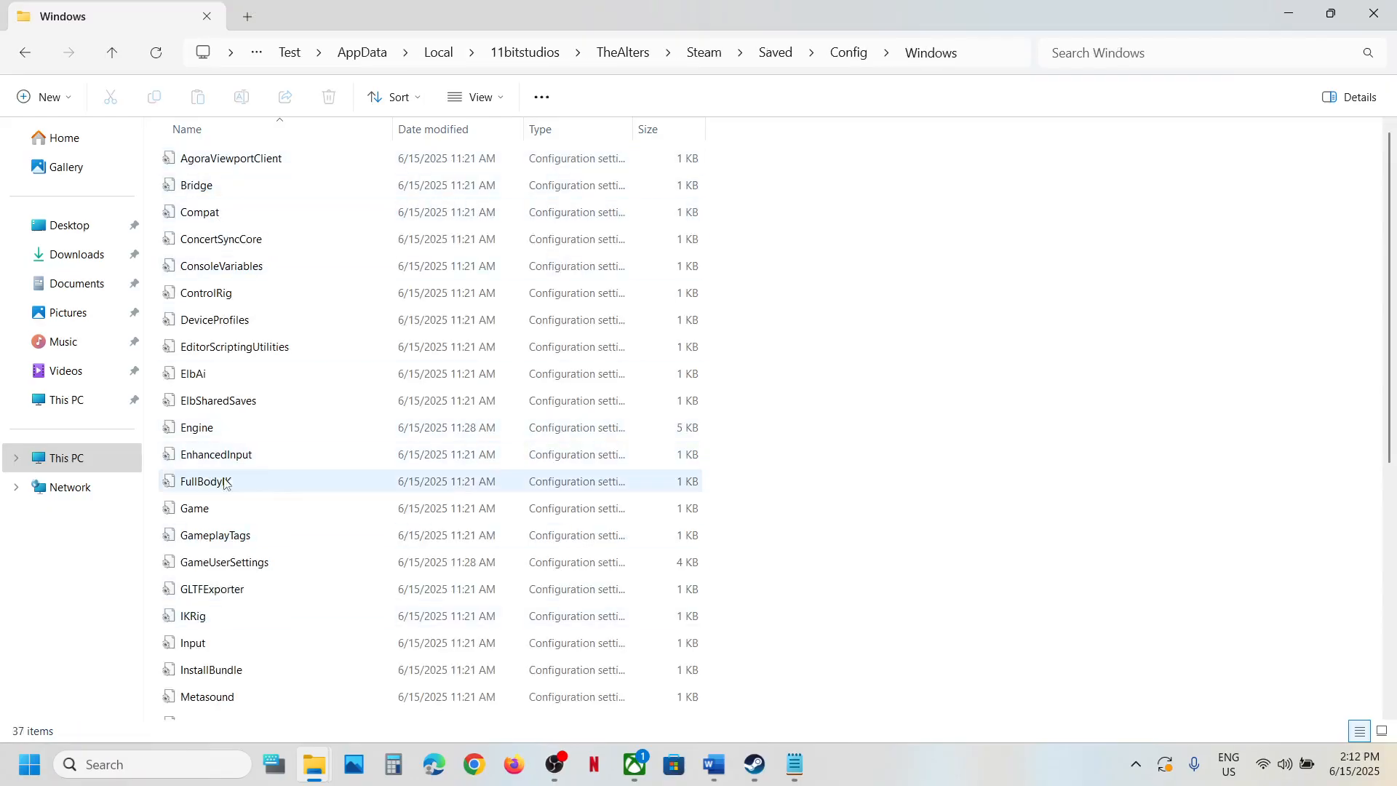
{"action": "double_click", "coordinate": [223, 561]}
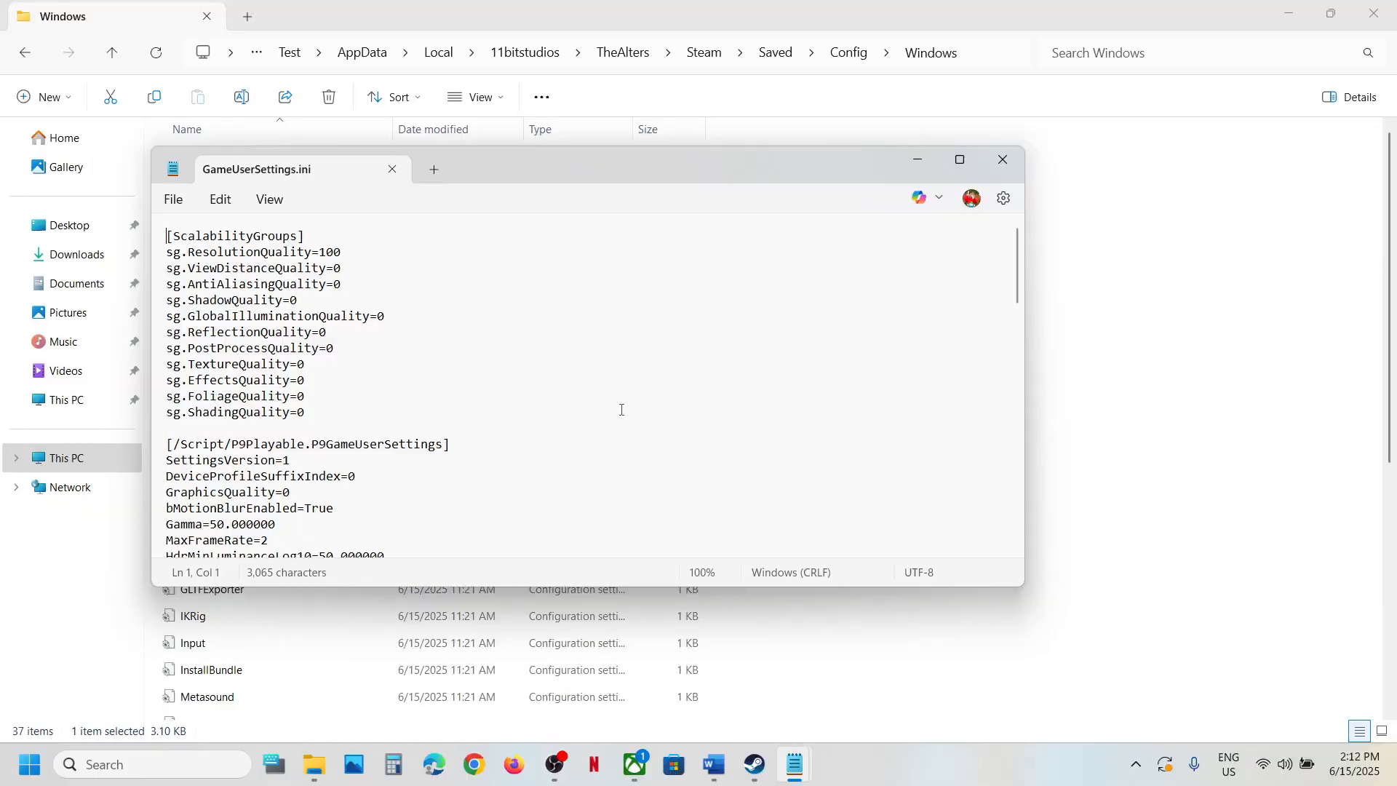
{"action": "left_click", "coordinate": [1001, 159]}
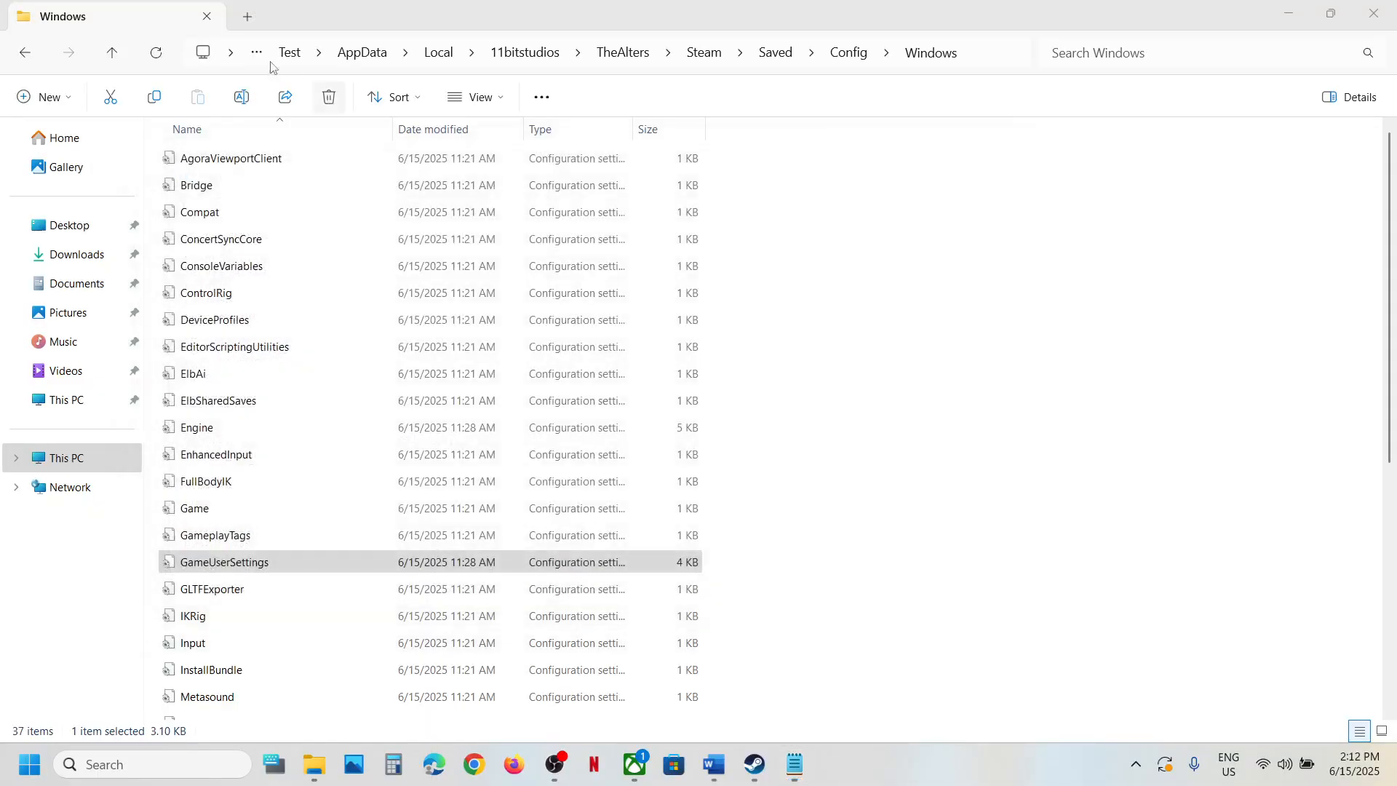
Go up to TheAlters and open MSStore > Saved > Config > WinGDK.
{"action": "left_click", "coordinate": [111, 52]}
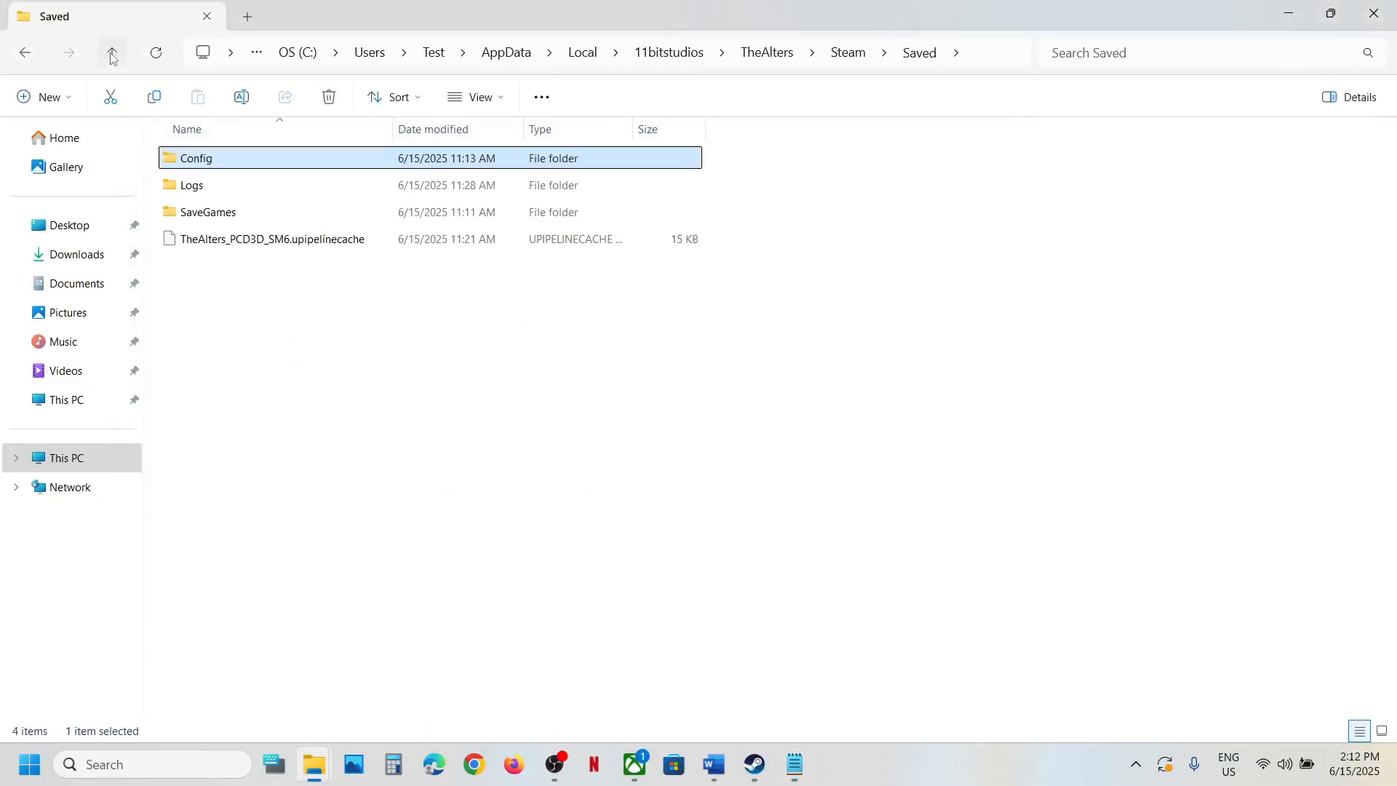
{"action": "left_click", "coordinate": [112, 52]}
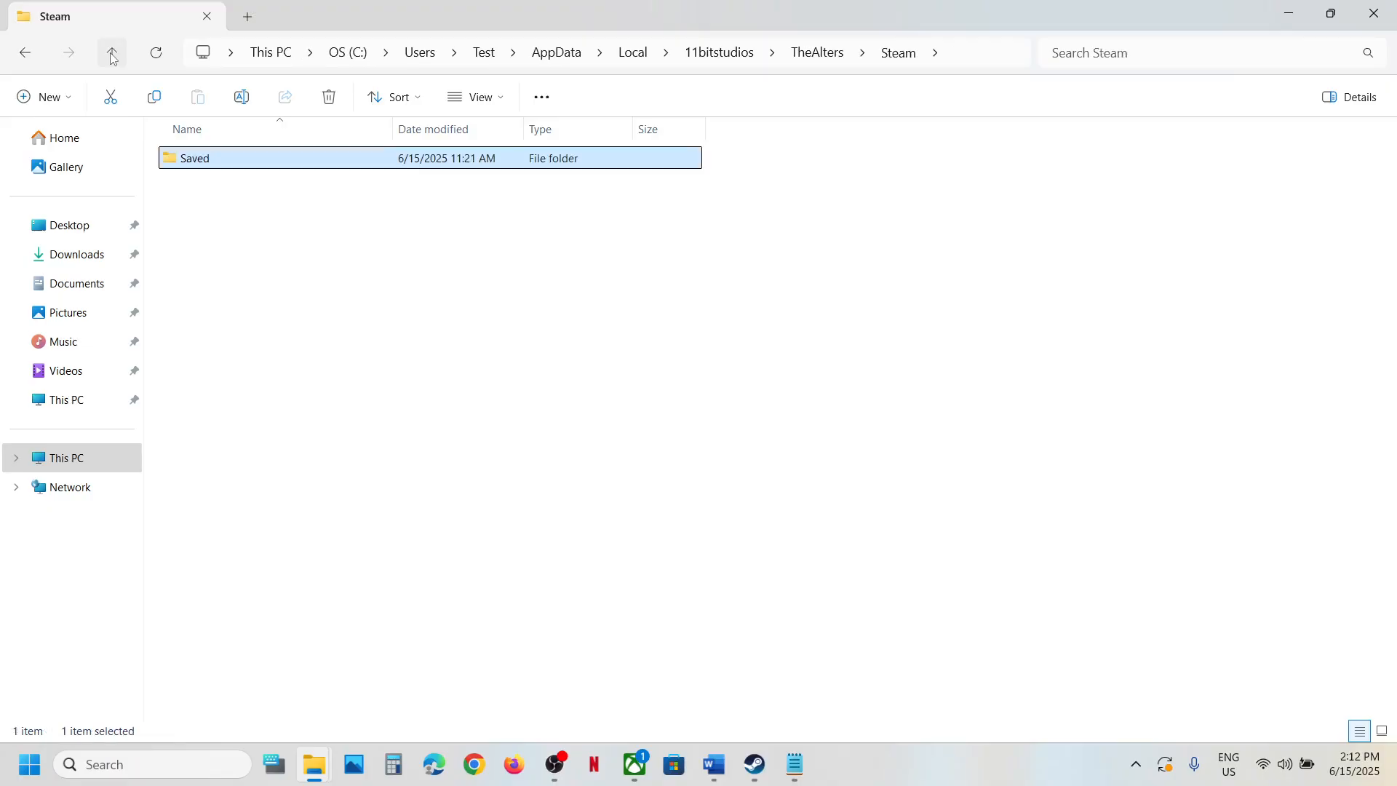
{"action": "left_click", "coordinate": [111, 52]}
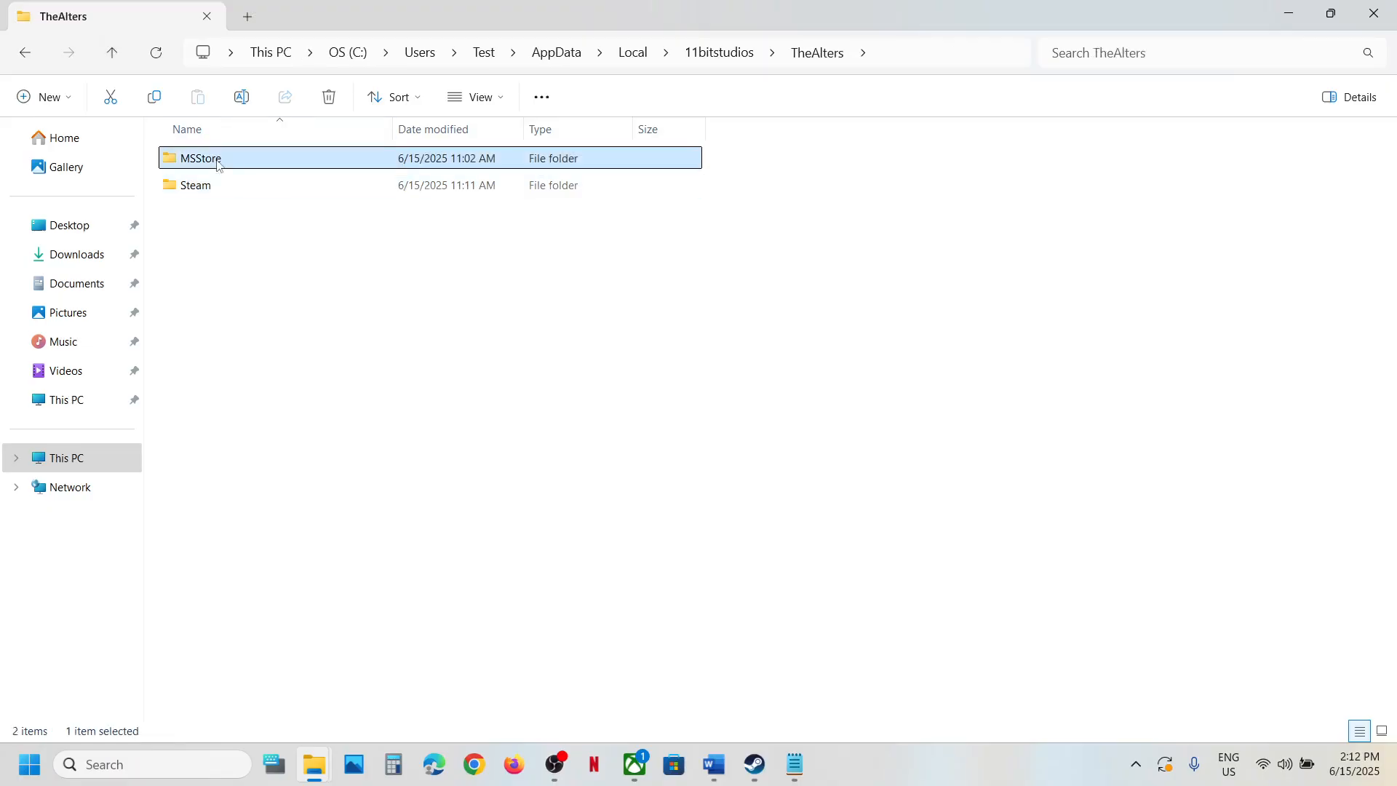
{"action": "double_click", "coordinate": [199, 158]}
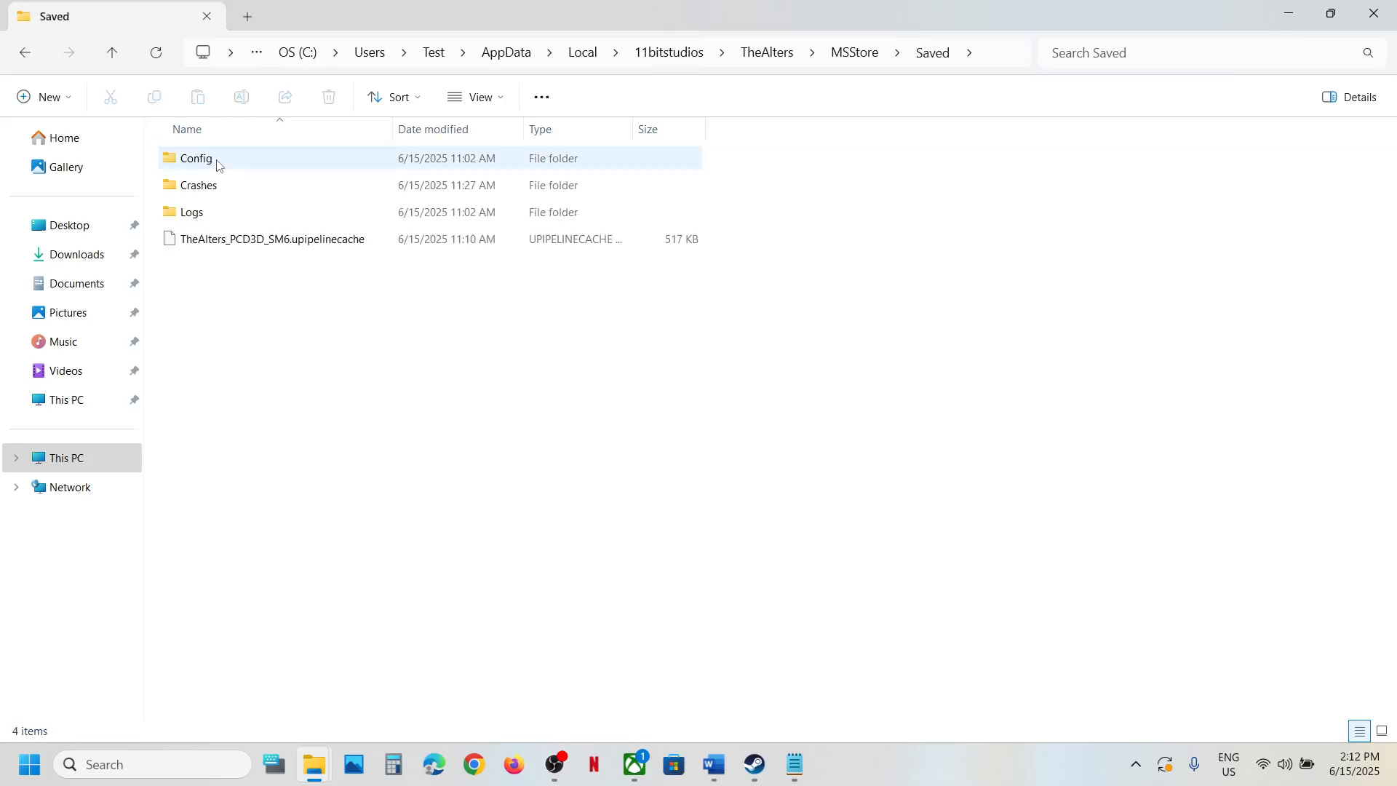
{"action": "double_click", "coordinate": [195, 158]}
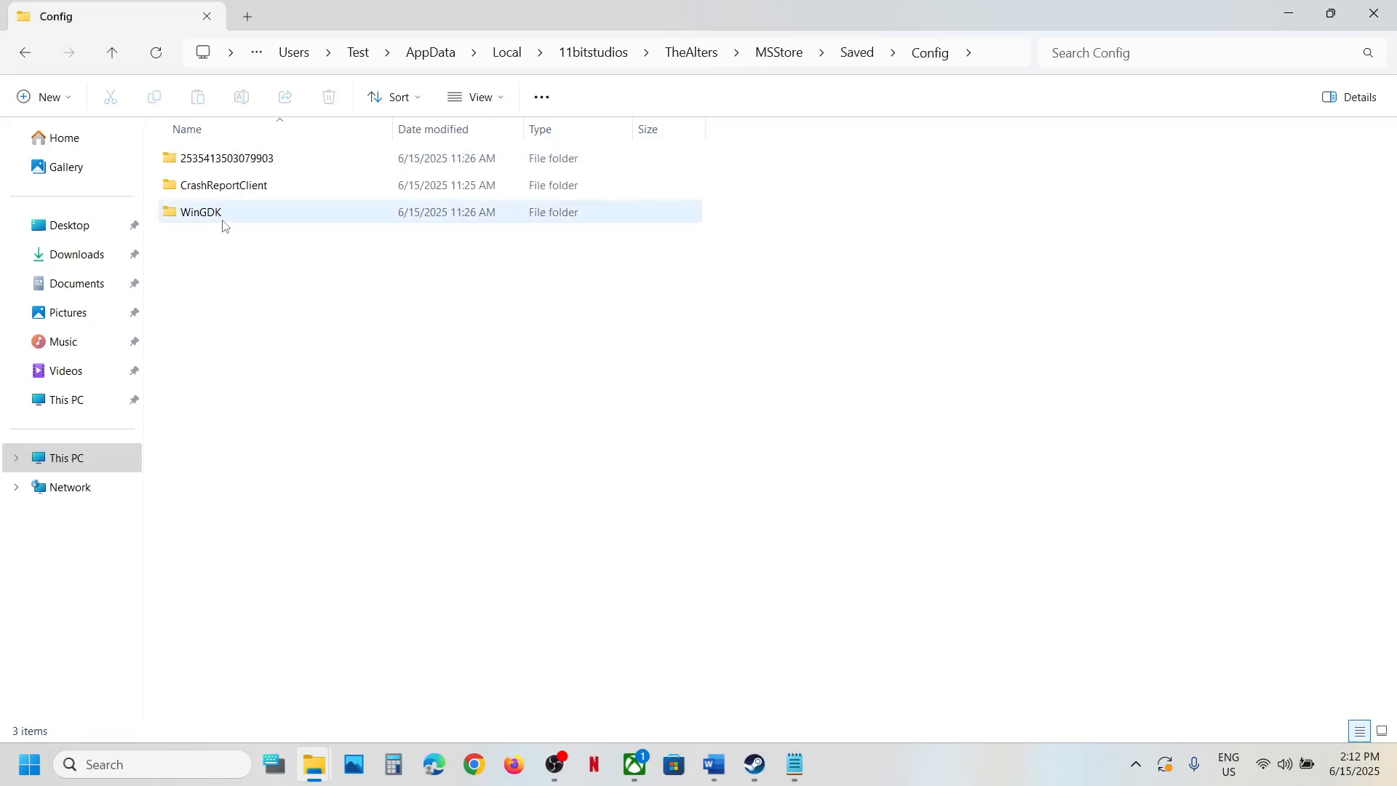
{"action": "double_click", "coordinate": [199, 211]}
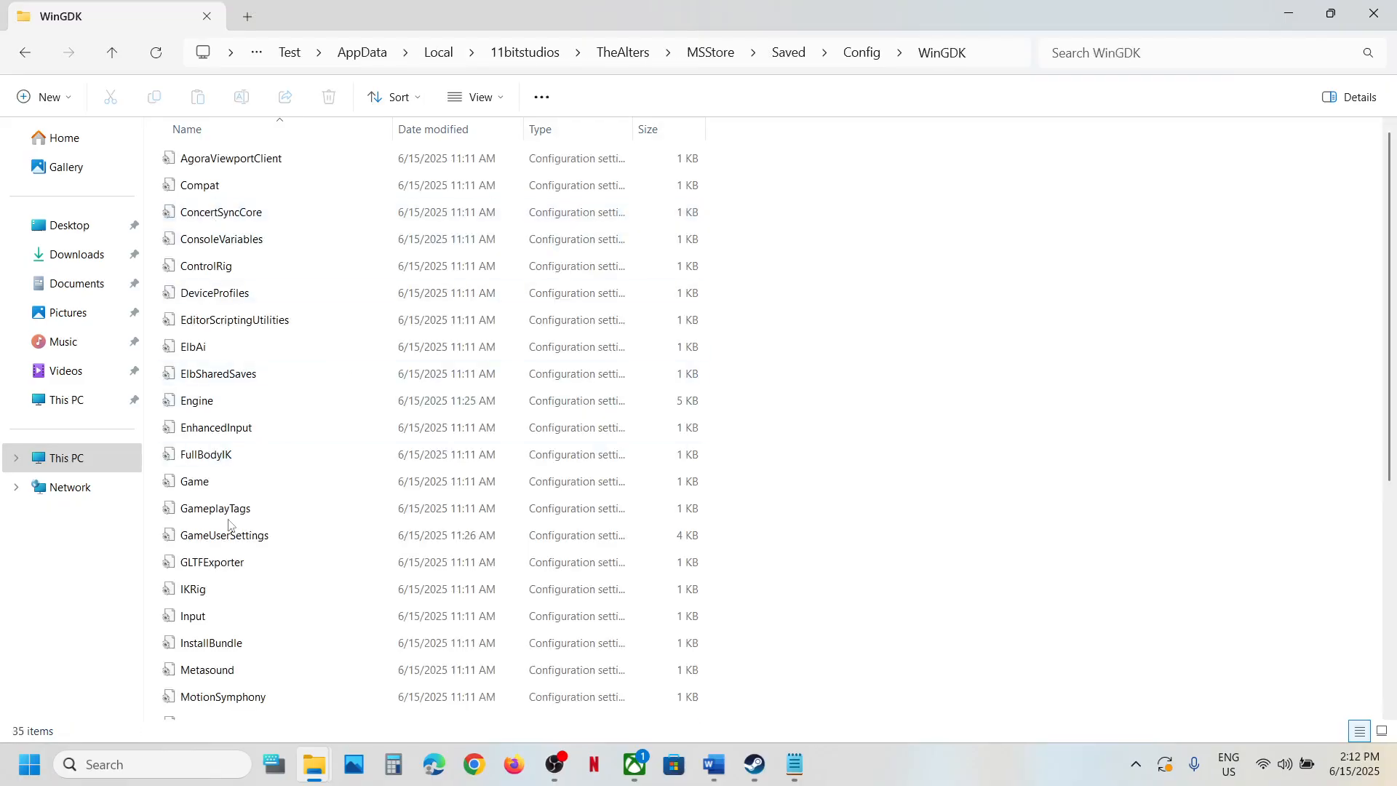
View and close the WinGDK GameUserSettings.ini, then show The Alters in Steam and the Xbox app.
{"action": "double_click", "coordinate": [223, 534]}
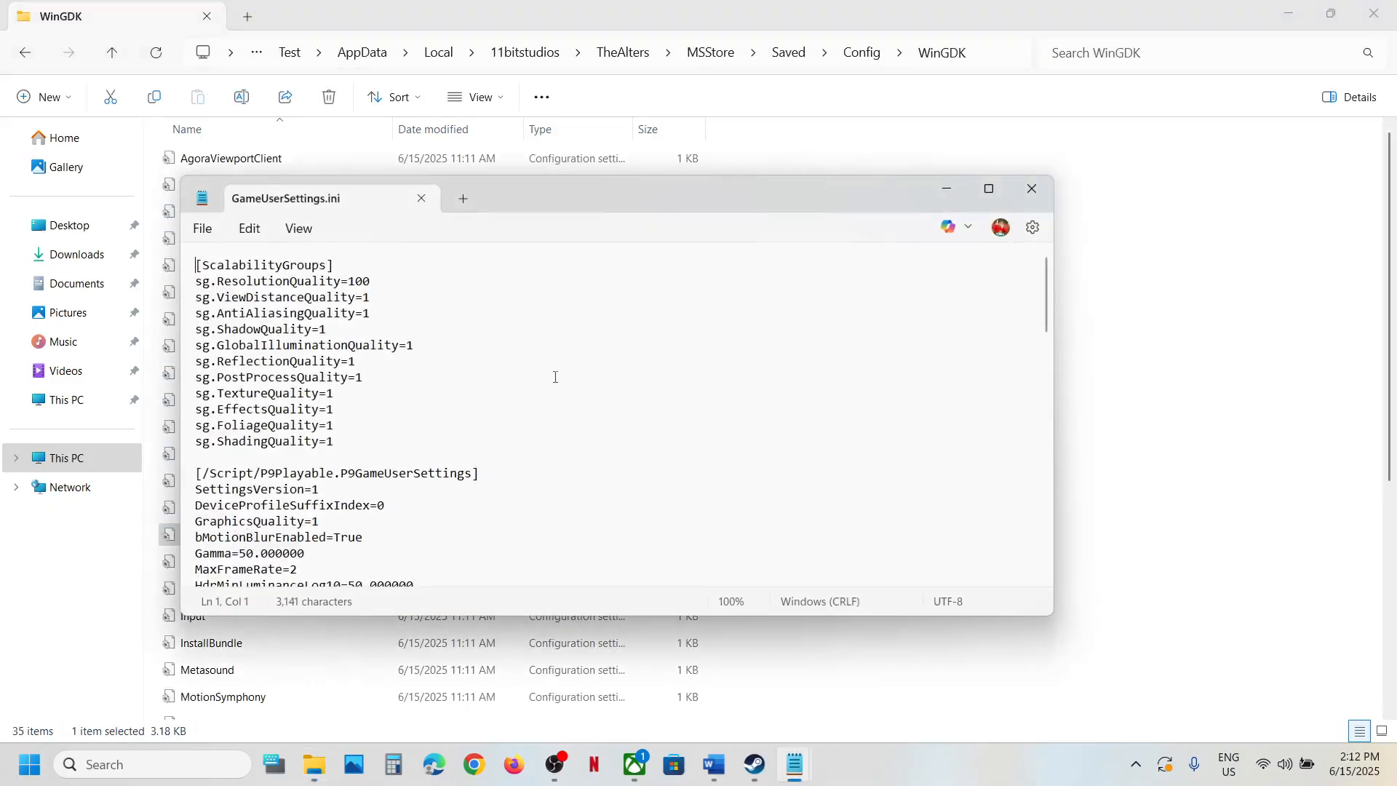
{"action": "left_click", "coordinate": [1031, 188]}
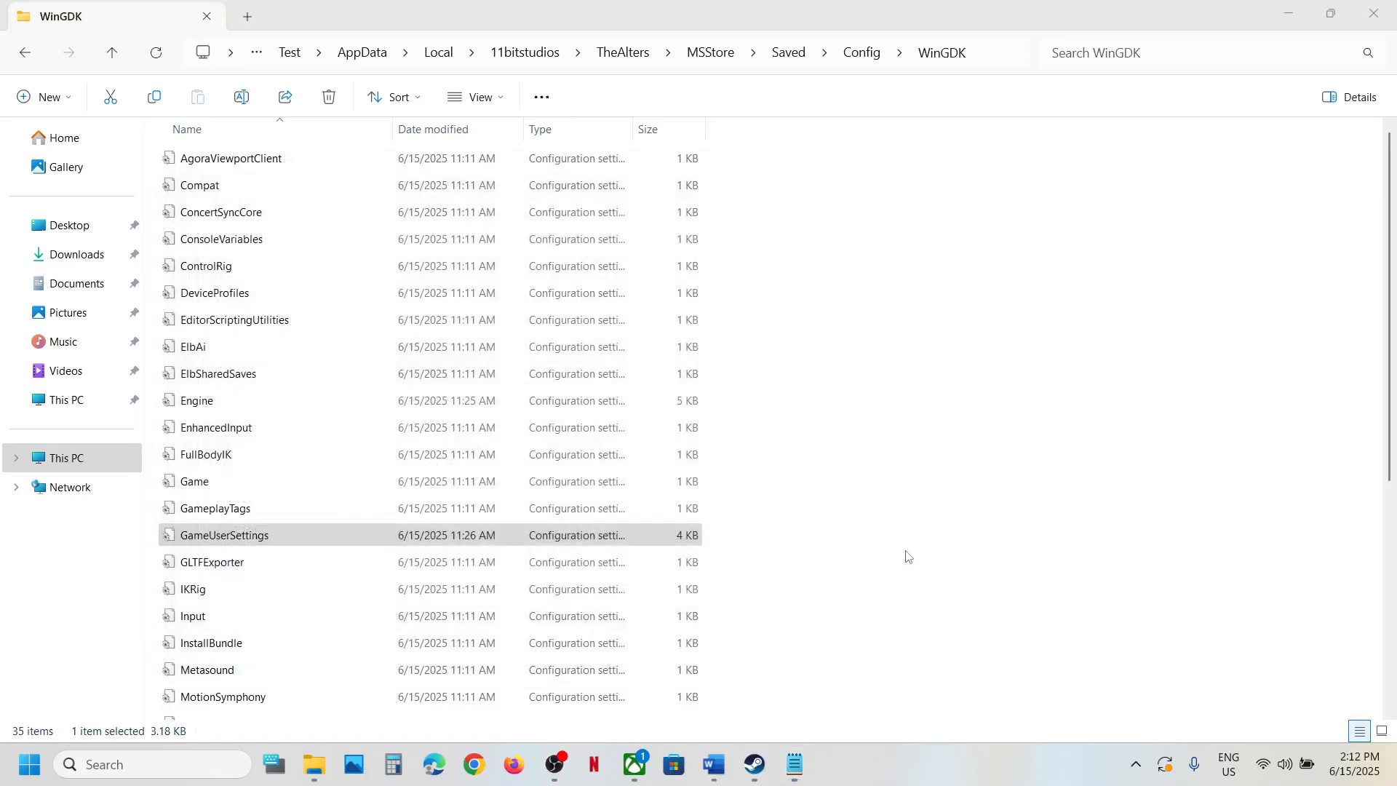
{"action": "left_click", "coordinate": [753, 763]}
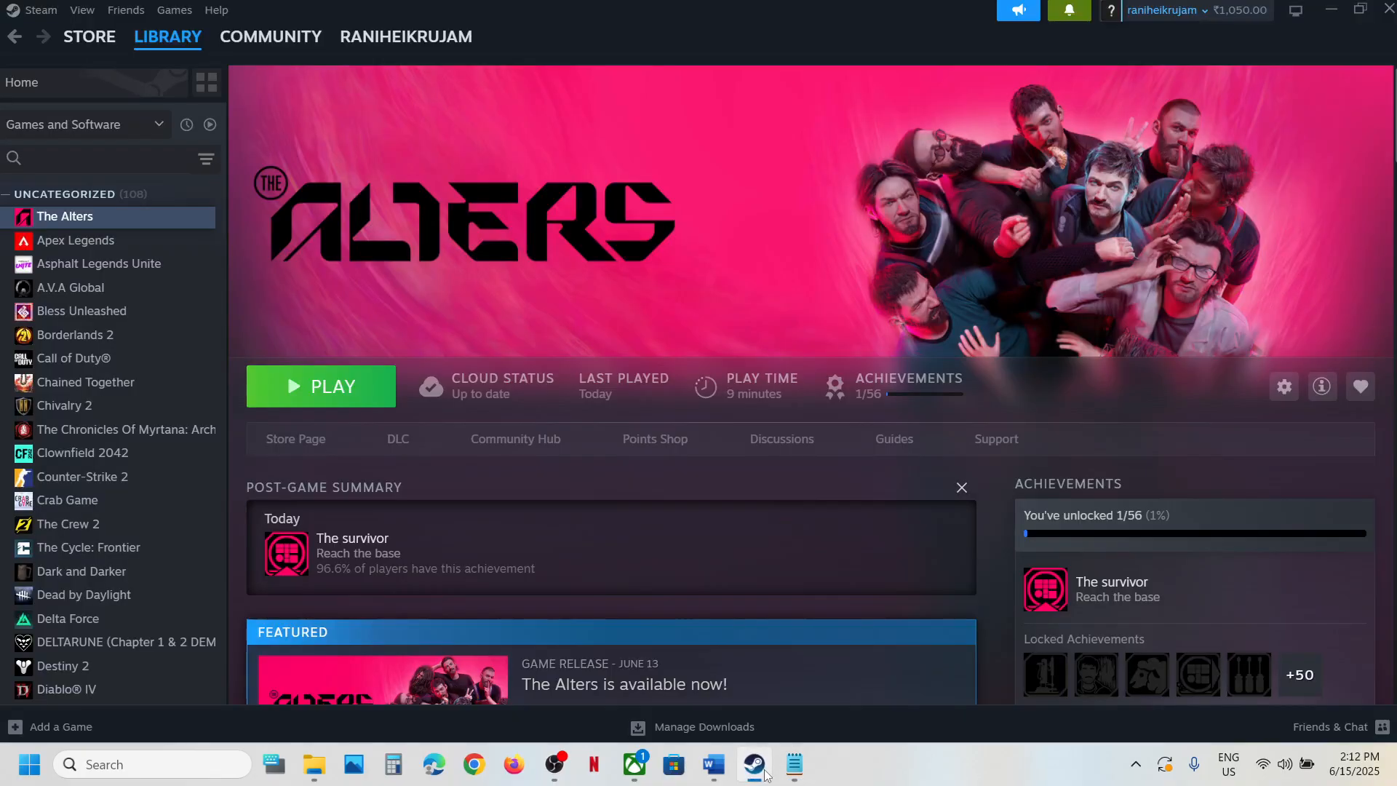
{"action": "left_click", "coordinate": [633, 765]}
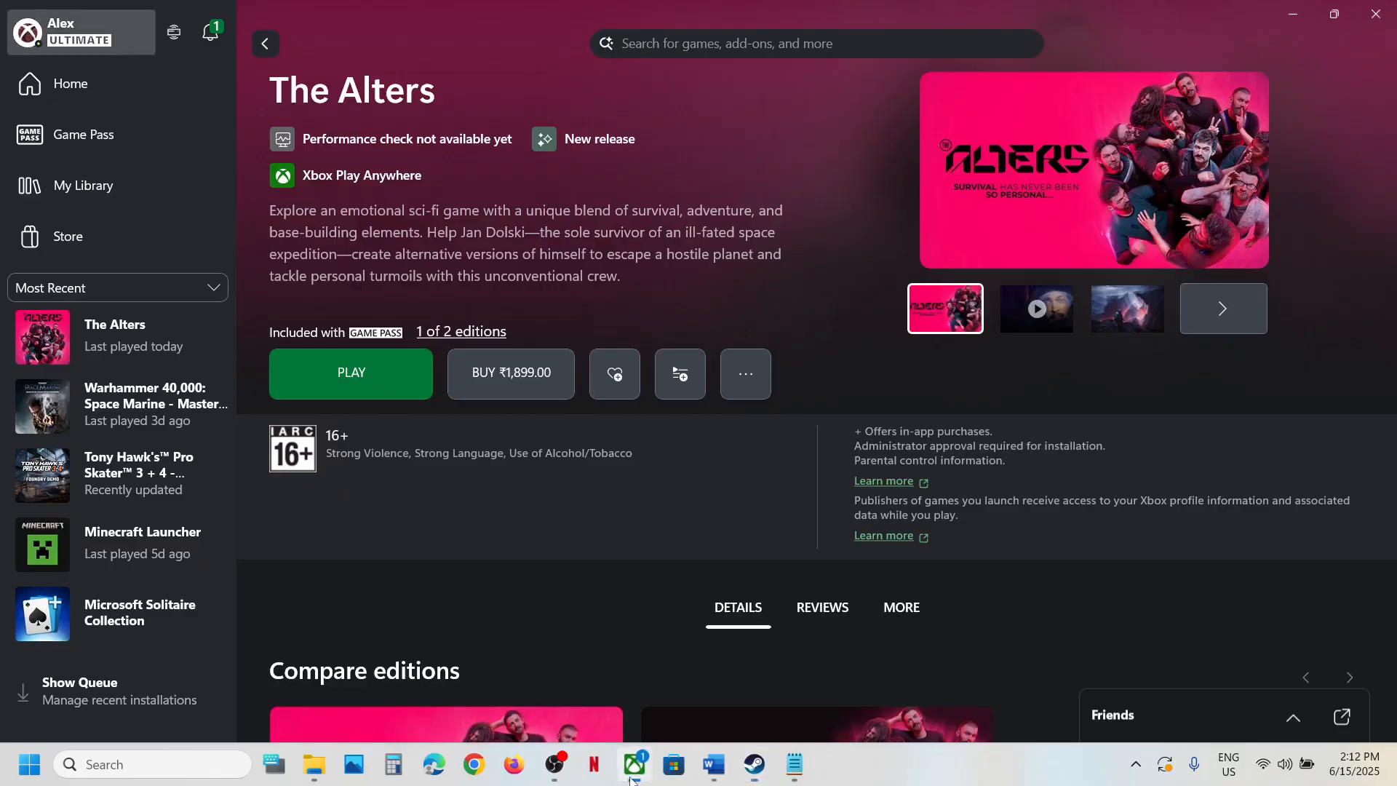